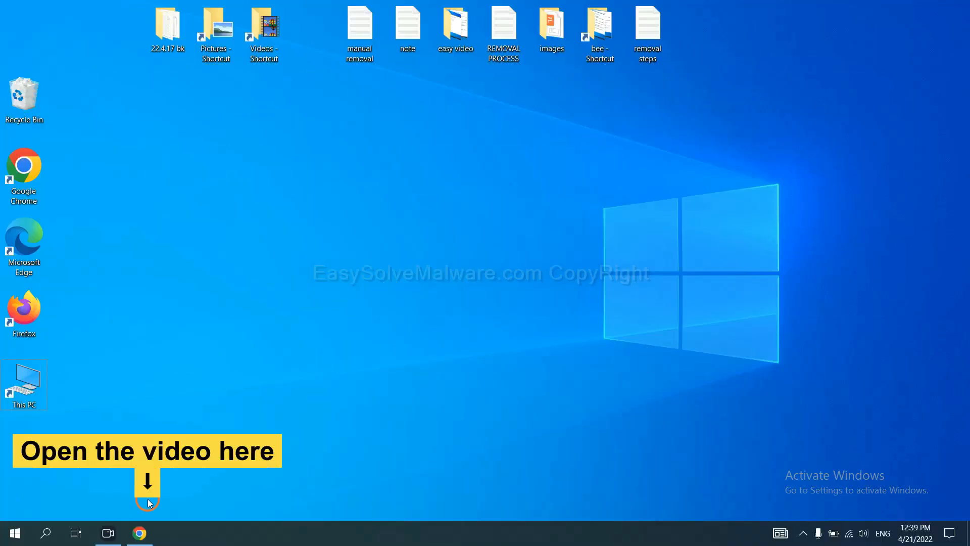
Step: Bring up the easysolvemalware.com guide in Chrome and scroll to the SpyHunter download
click(139, 532)
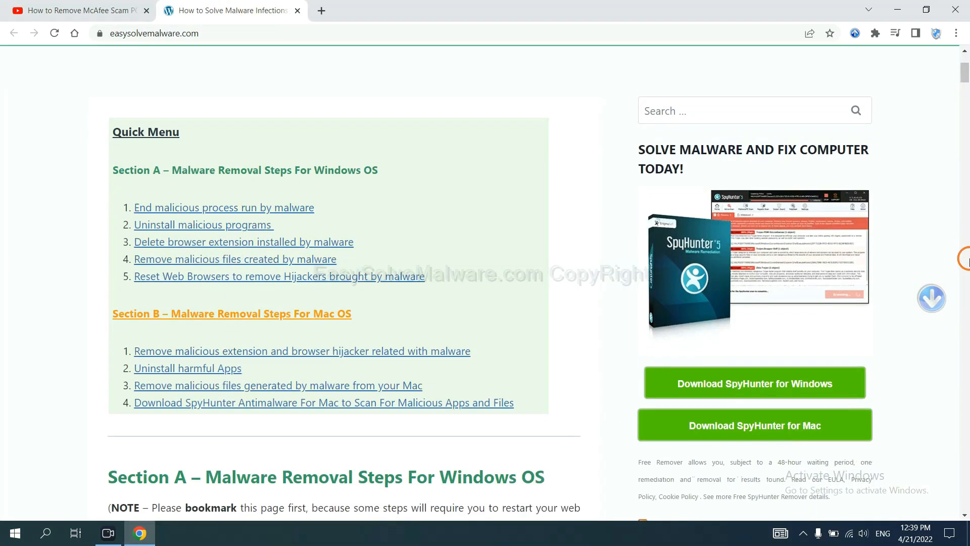
scroll(down, 3)
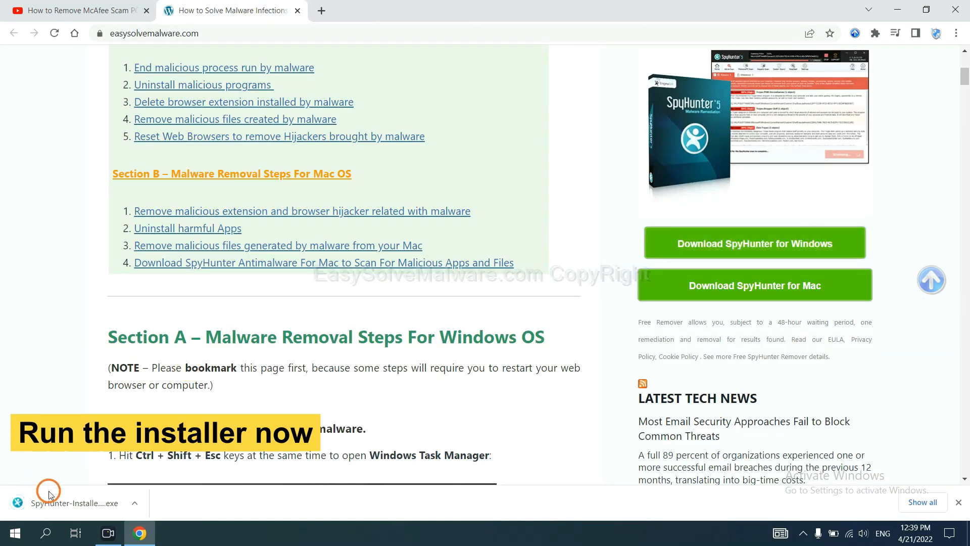
Step: Run the SpyHunter 5 installer in English, accept the EULA, and install
click(74, 502)
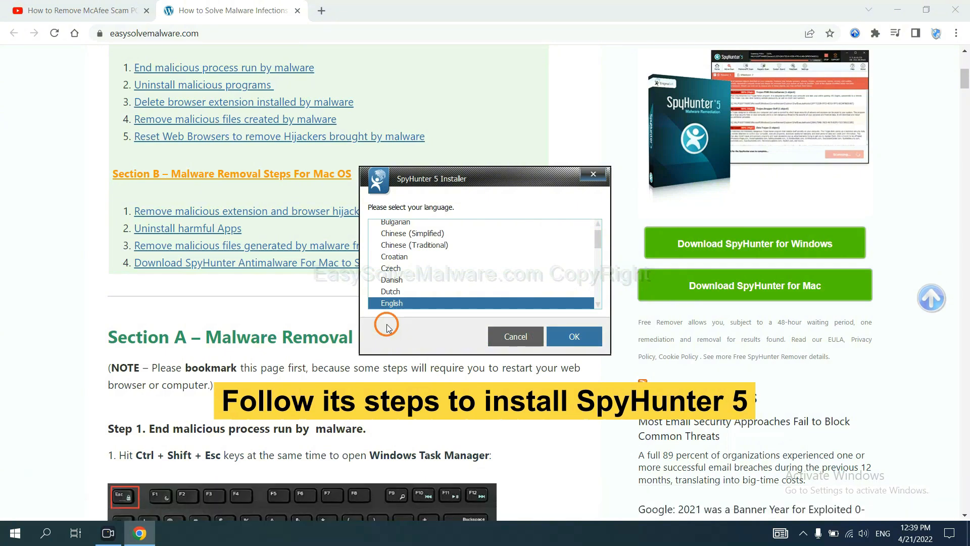
click(573, 336)
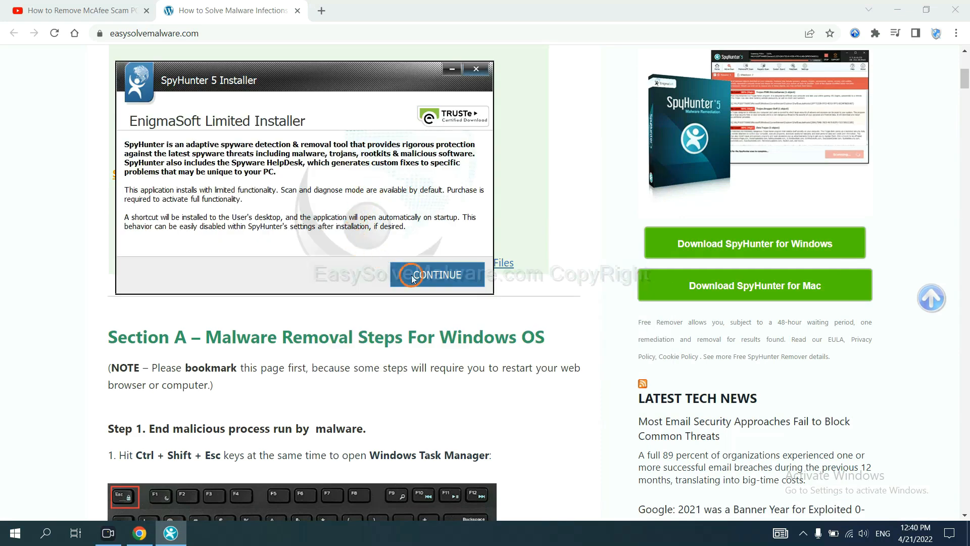
click(437, 275)
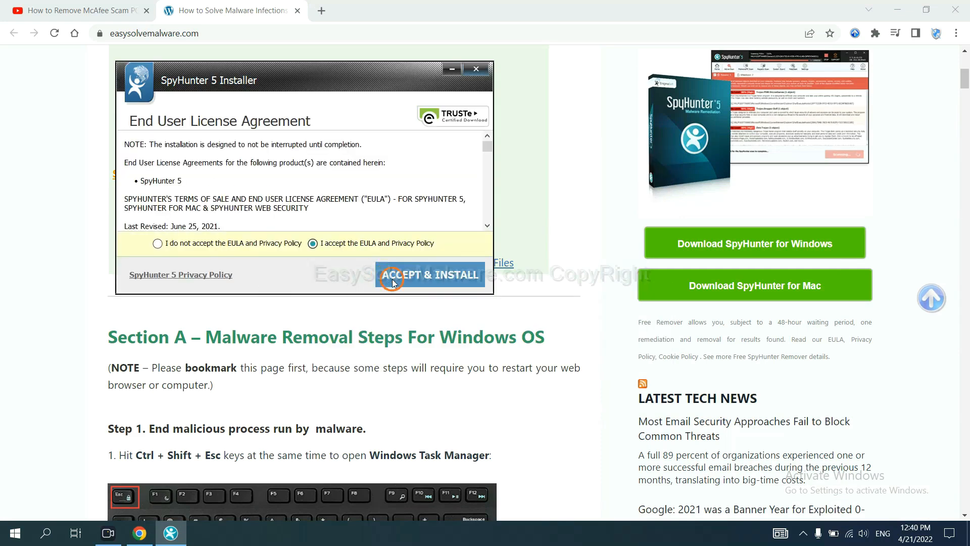
click(430, 274)
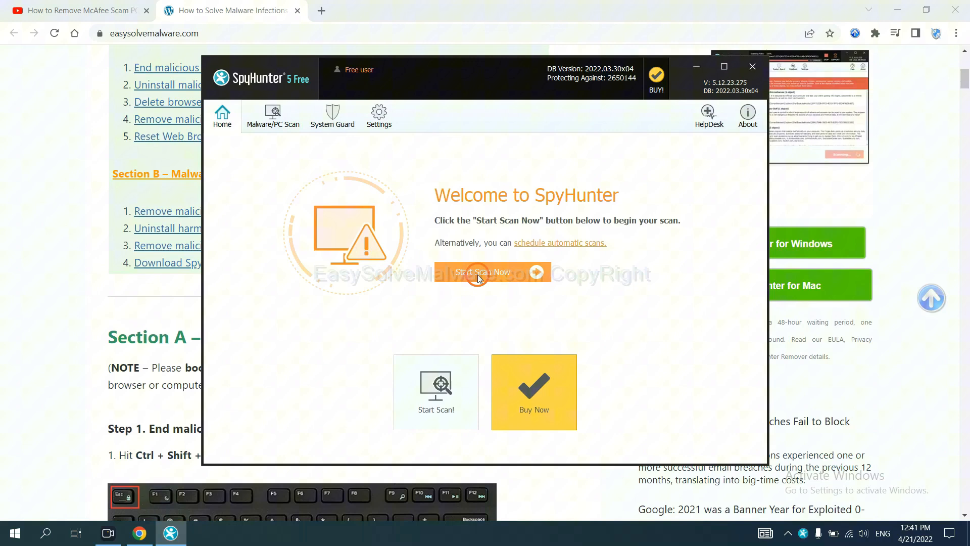
Step: Start and stop a SpyHunter scan, then move past the unknown object to registration
click(483, 272)
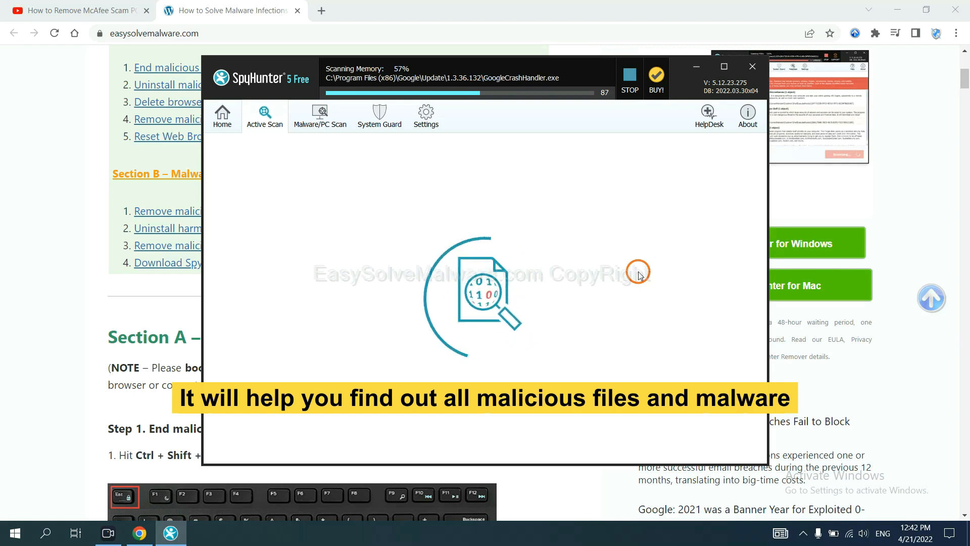
click(629, 81)
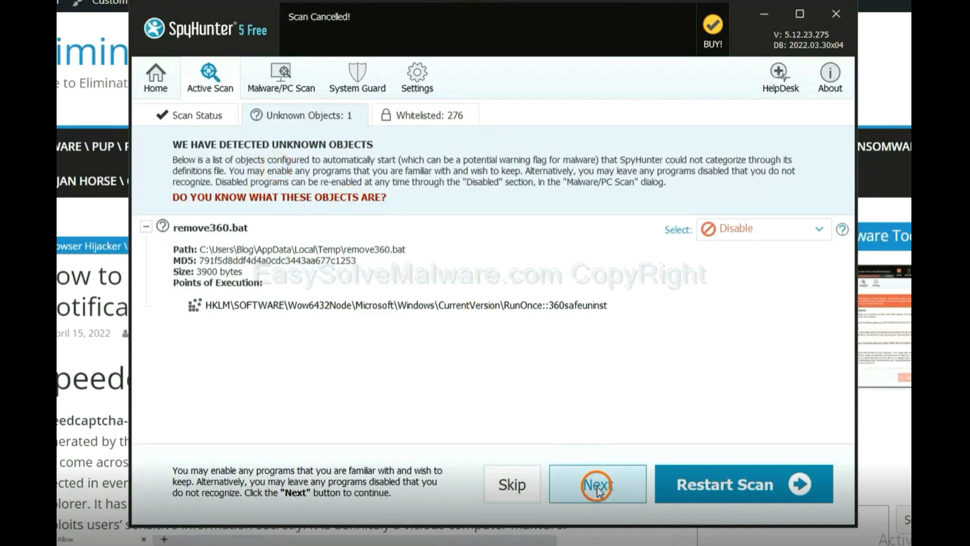
click(596, 484)
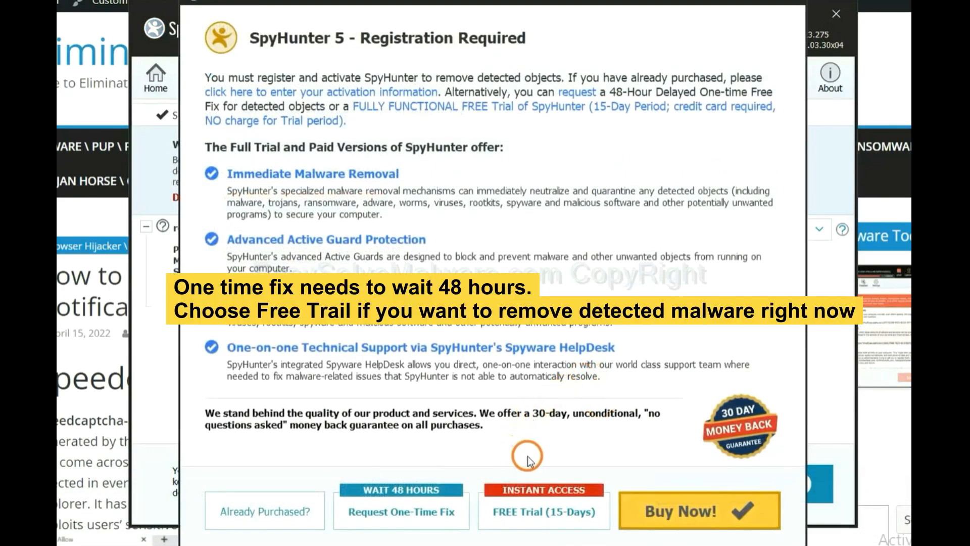
mouse_move(430, 507)
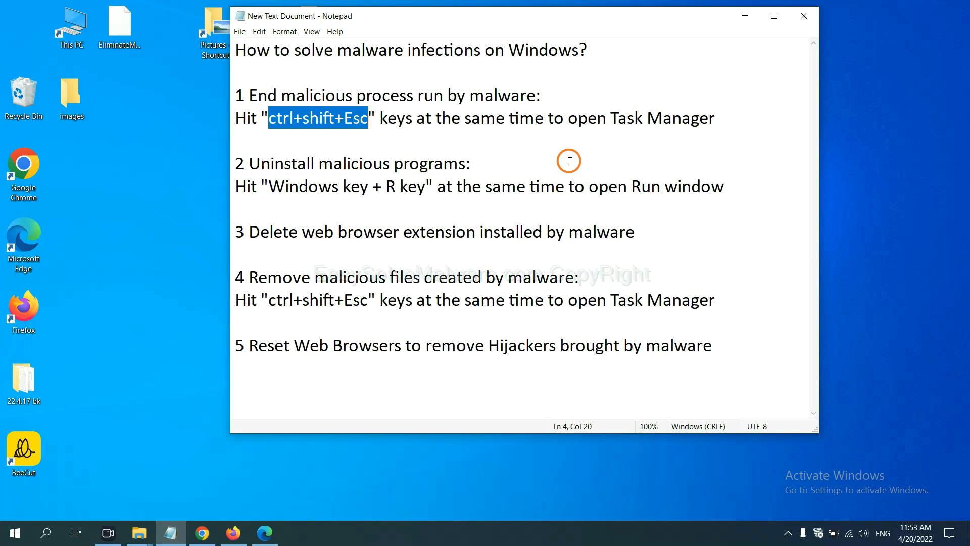
click(365, 118)
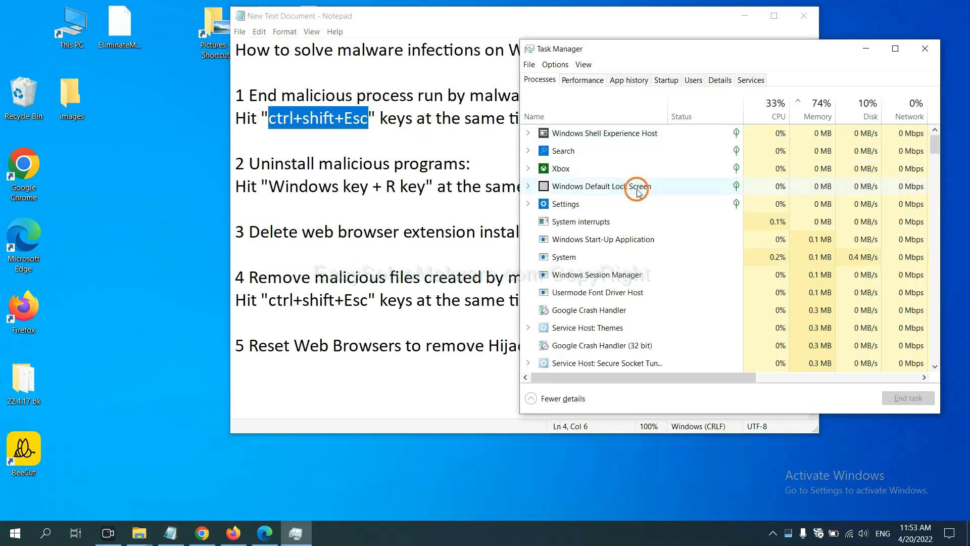
mouse_move(648, 245)
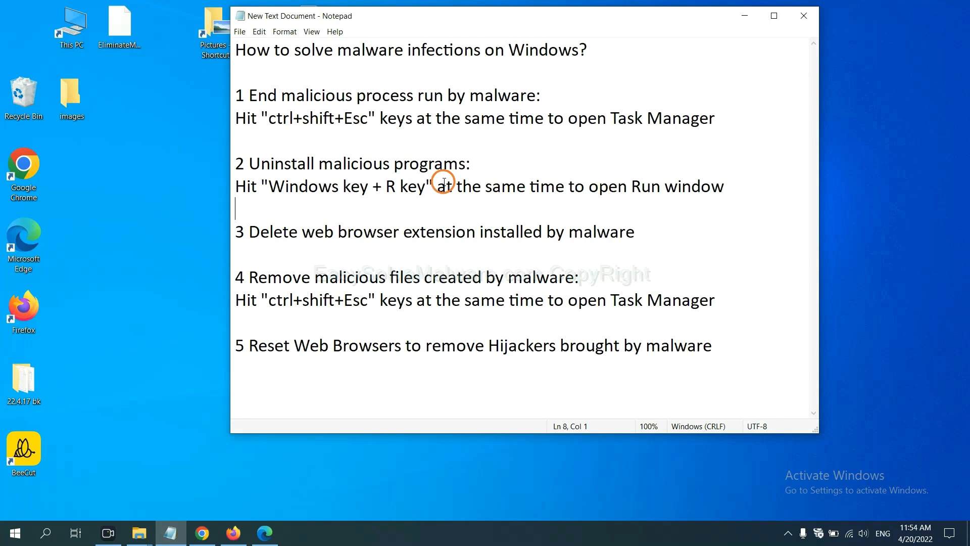
mouse_move(256, 199)
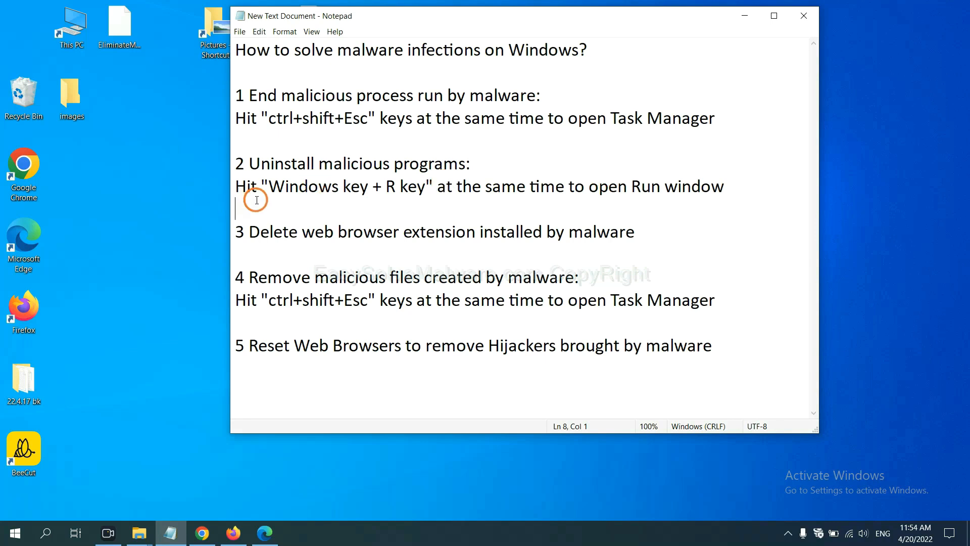
drag(269, 187, 418, 187)
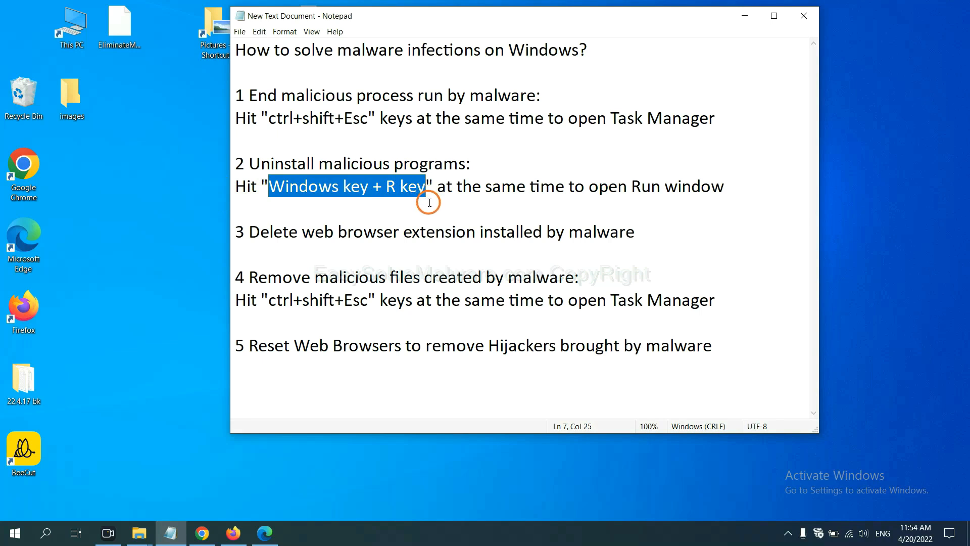
key(win+r)
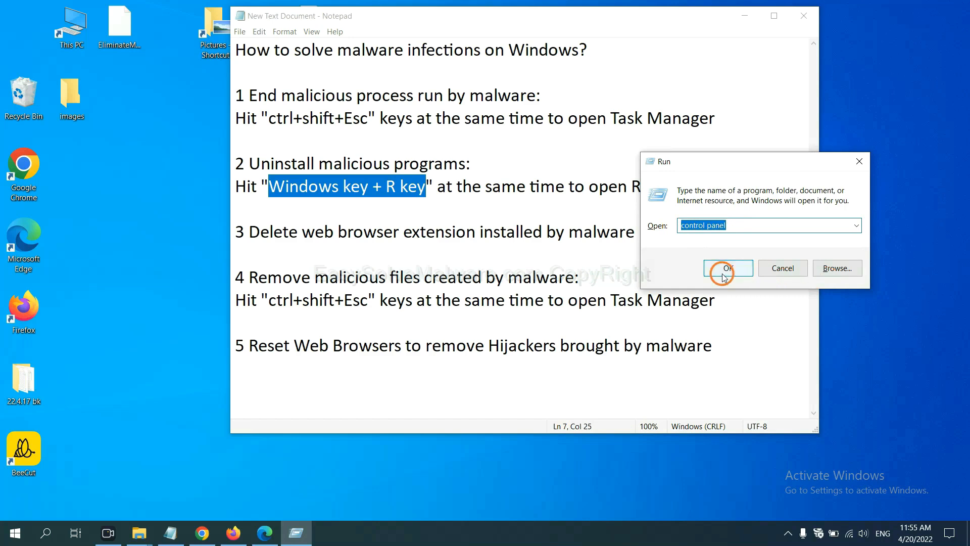
click(727, 267)
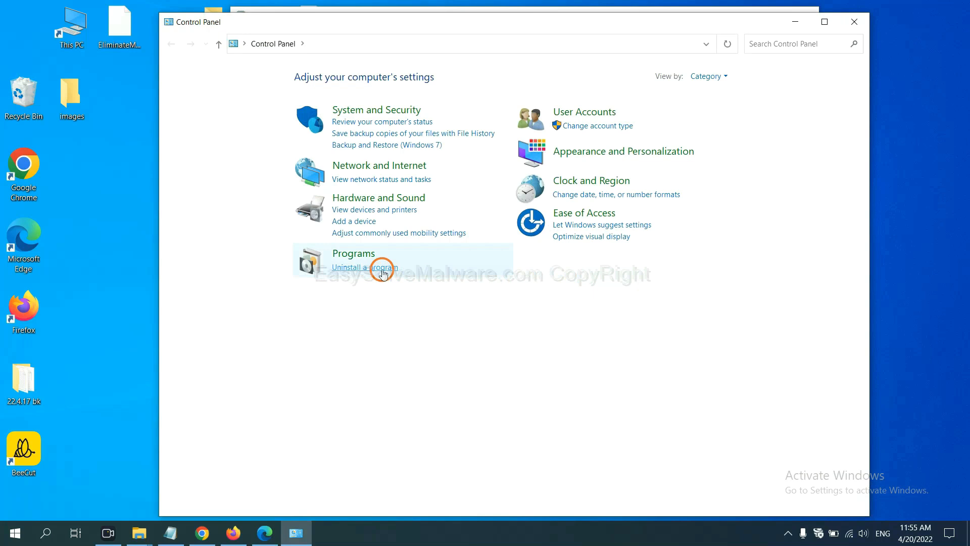
click(364, 267)
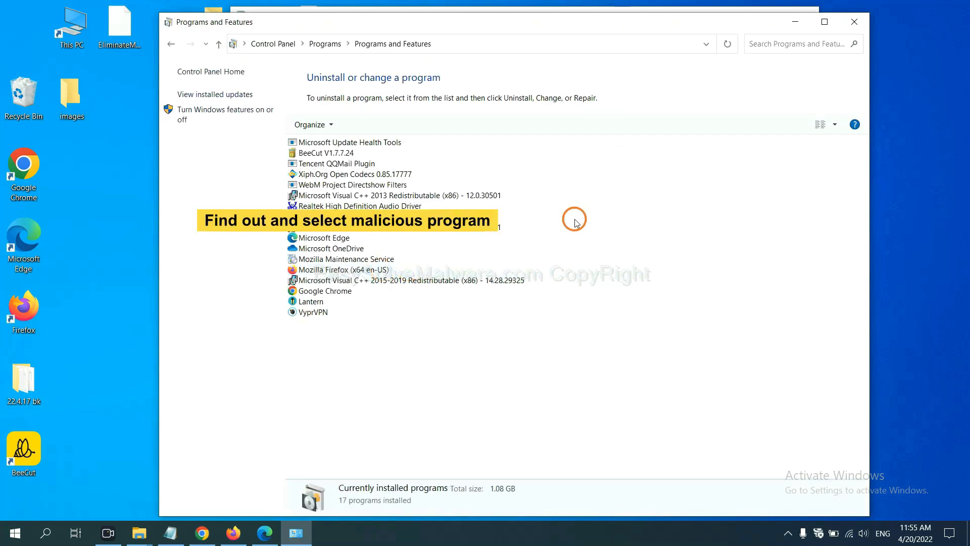
mouse_move(579, 215)
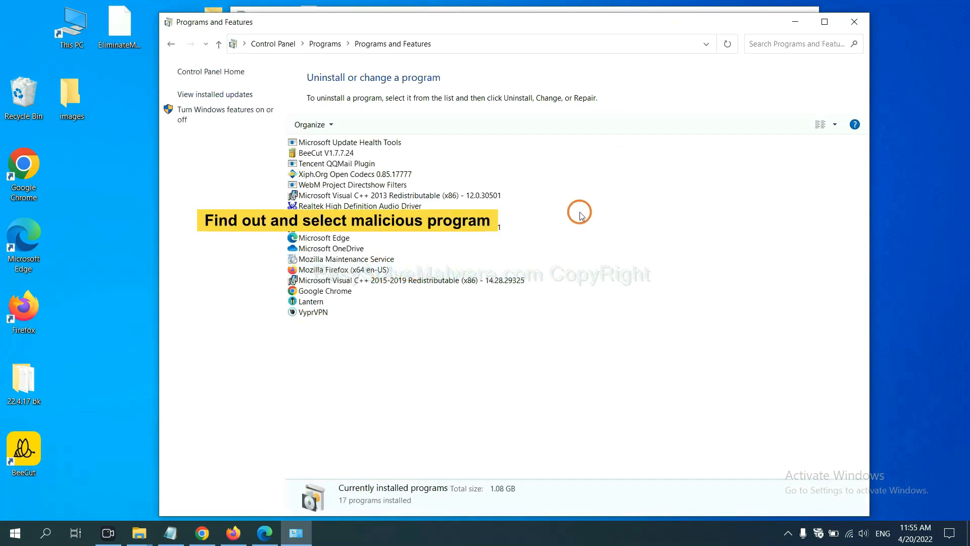
mouse_move(588, 208)
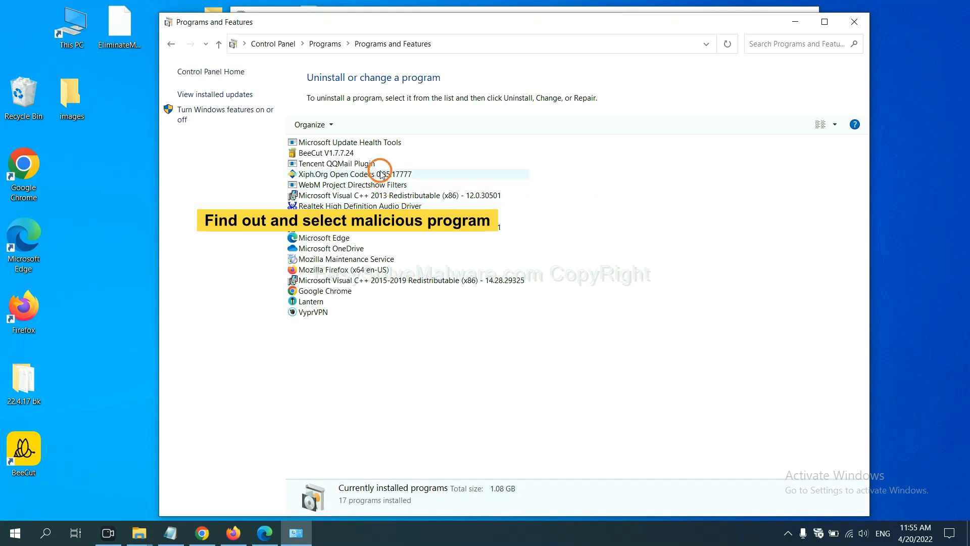
click(340, 173)
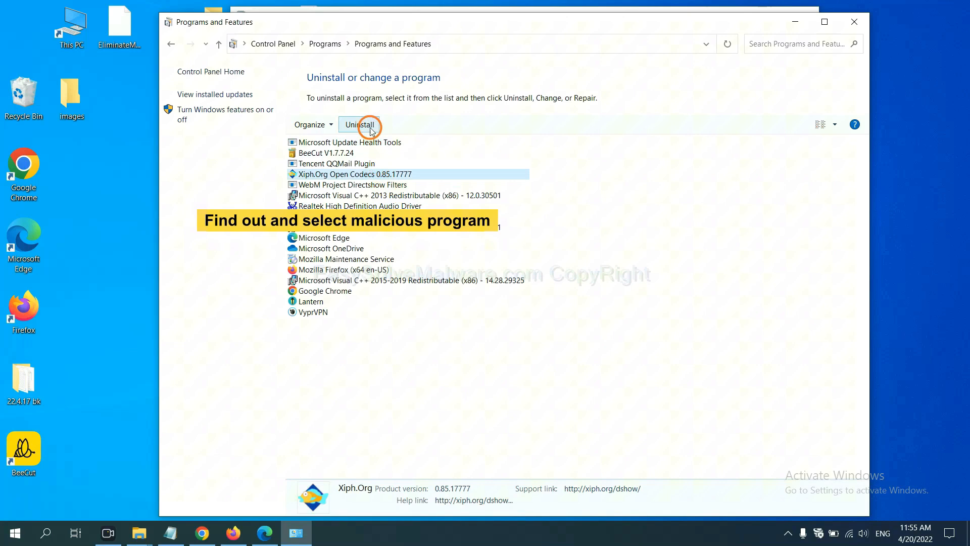
mouse_move(855, 21)
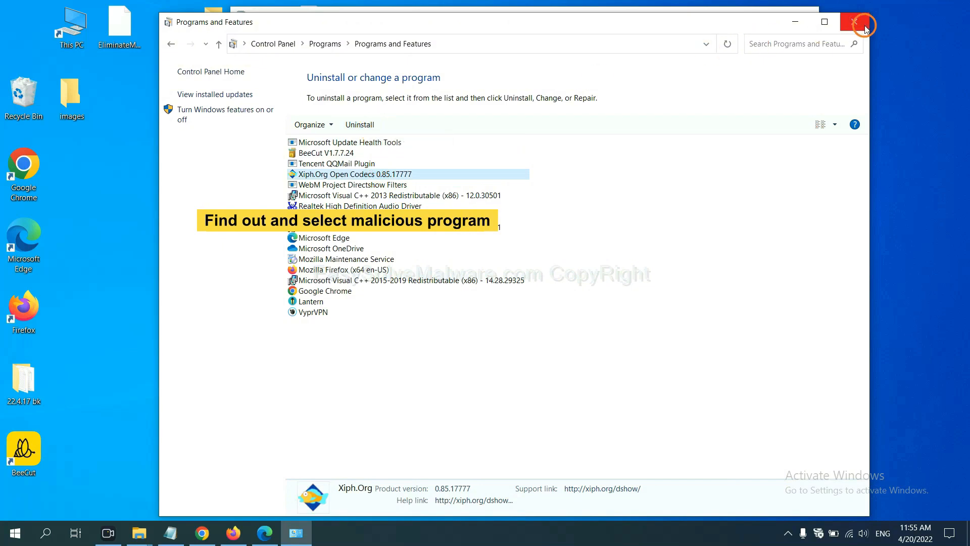
click(862, 21)
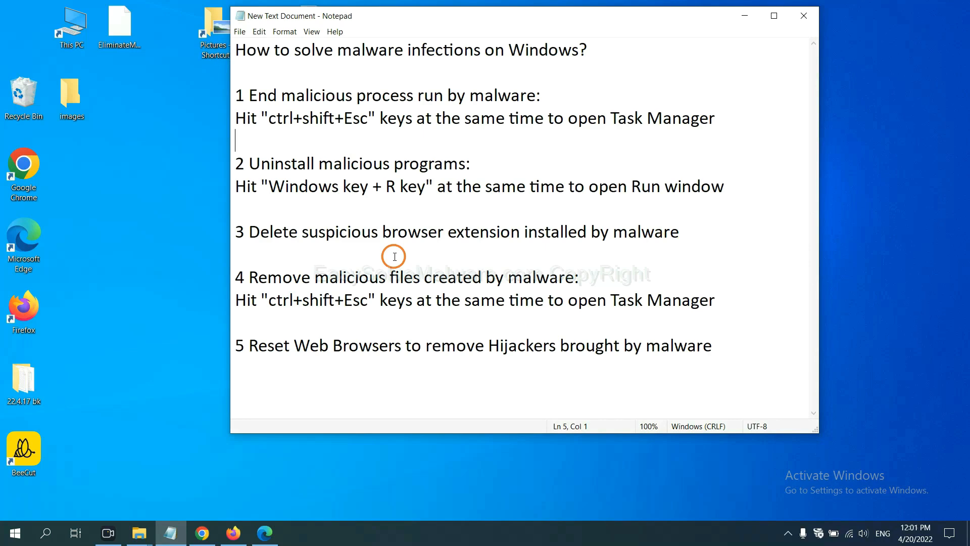
Step: Open Chrome's Extensions page showing the Scroll To Top extension
click(201, 532)
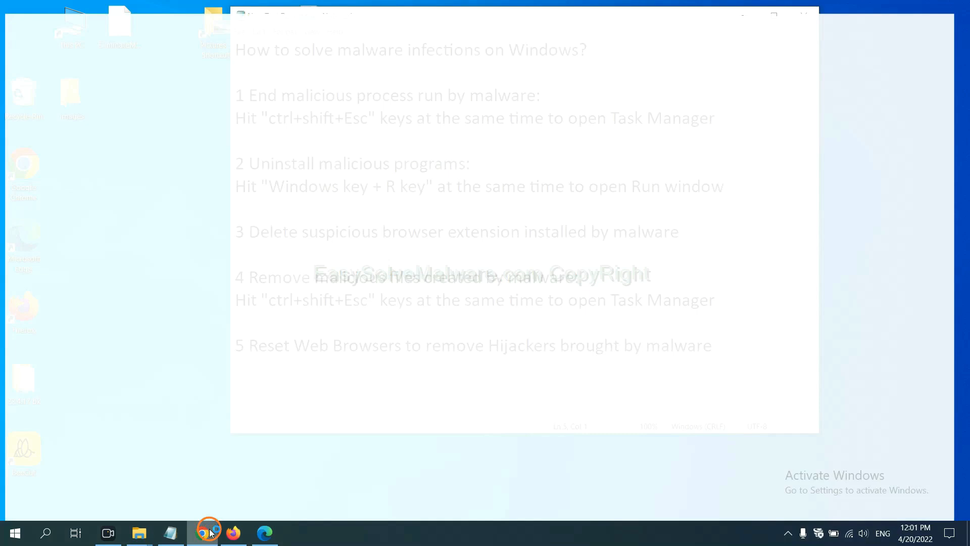
click(953, 33)
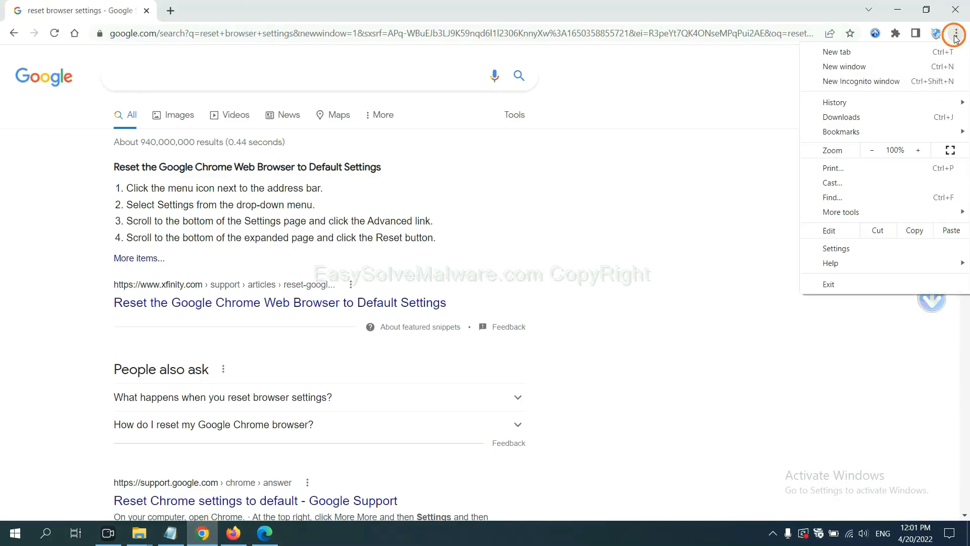
mouse_move(841, 212)
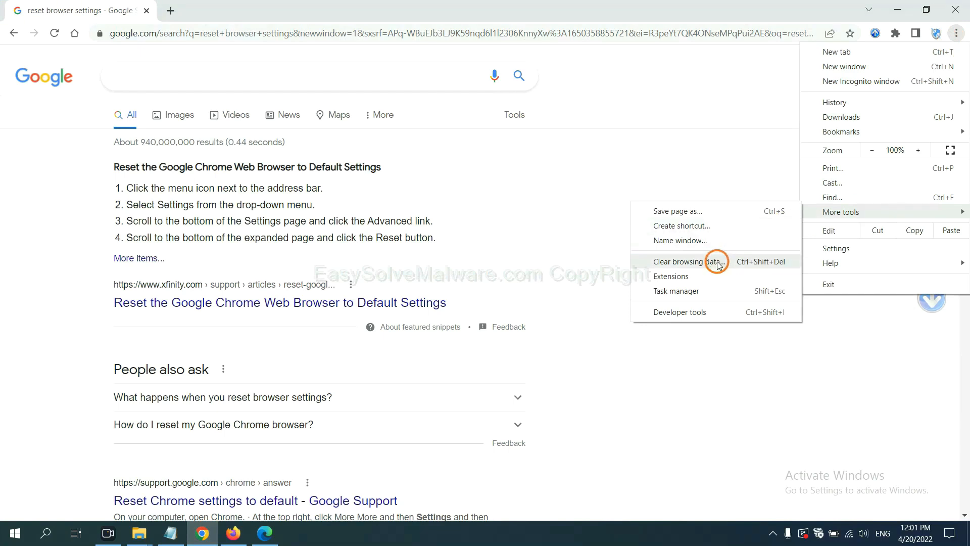
click(670, 276)
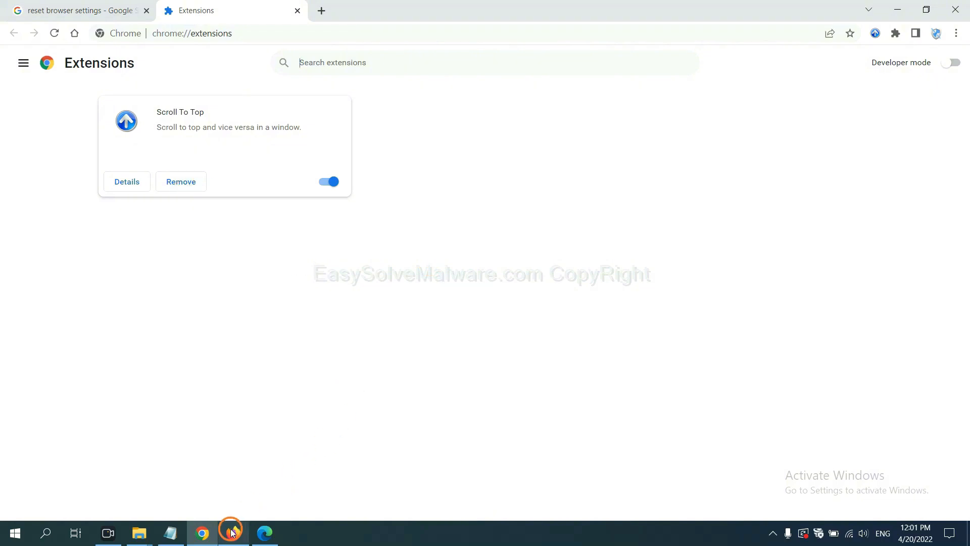
Step: Open Firefox's Add-ons Manager listing GIPHY for Firefox, then switch to Edge
click(232, 532)
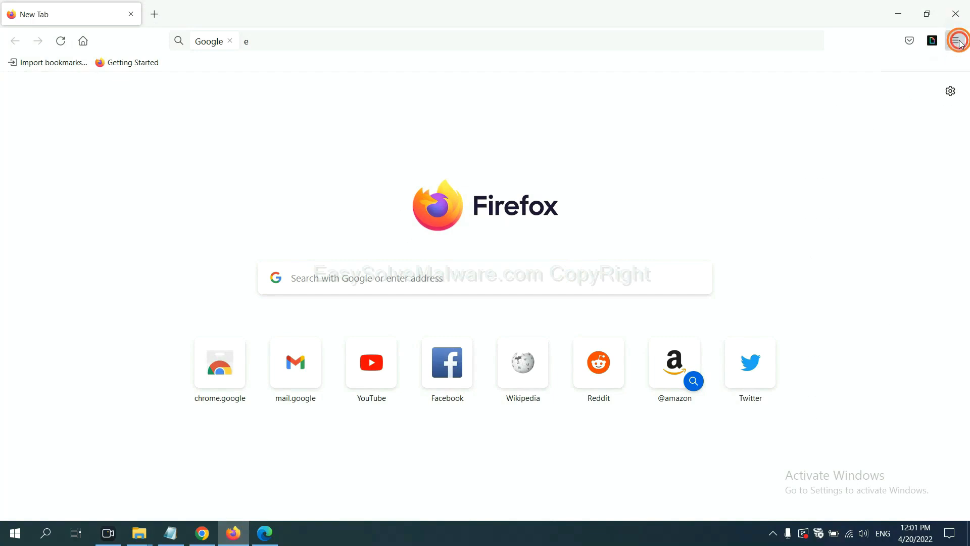
click(955, 41)
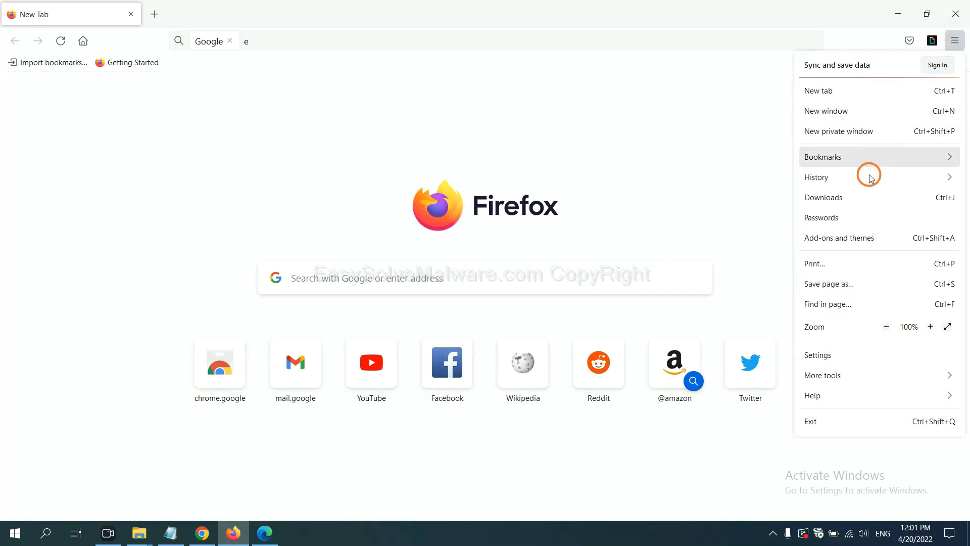
mouse_move(849, 246)
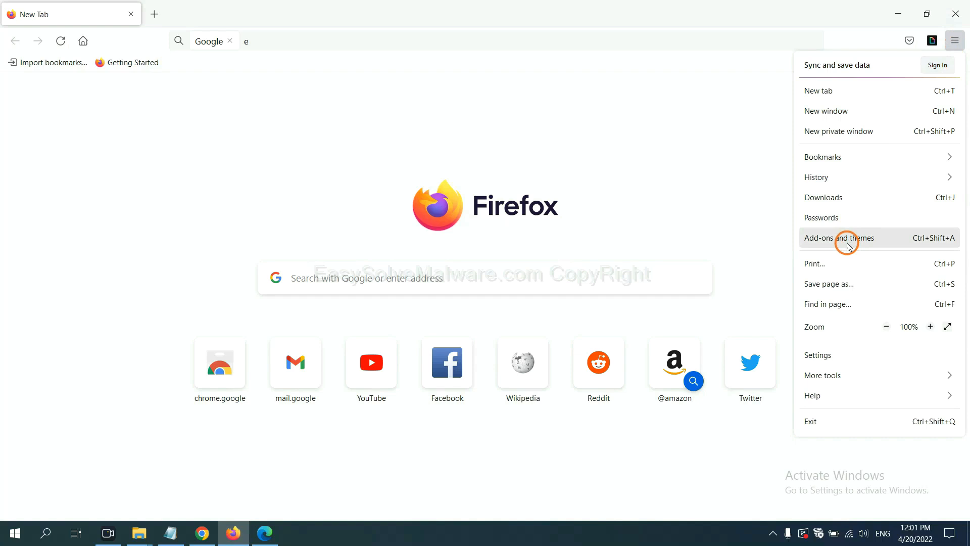
click(839, 238)
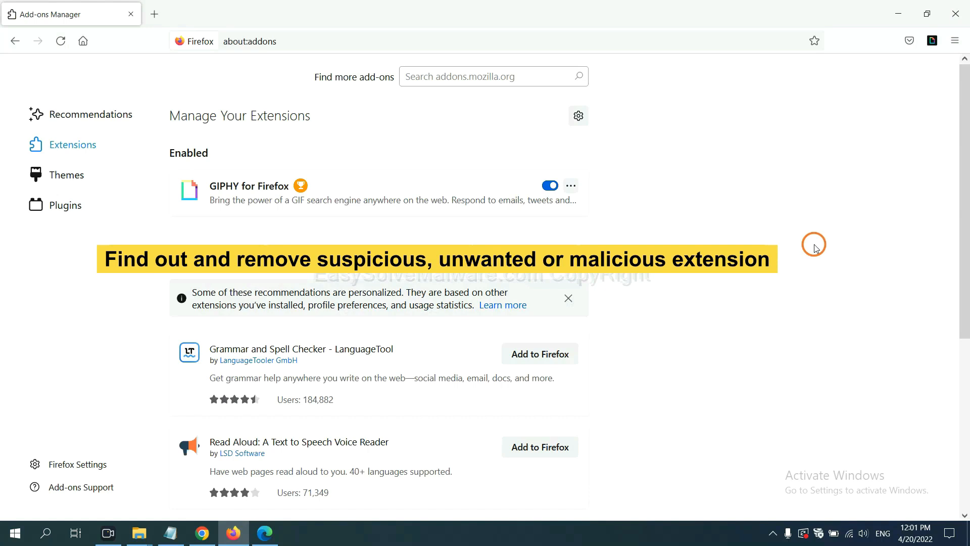
click(569, 185)
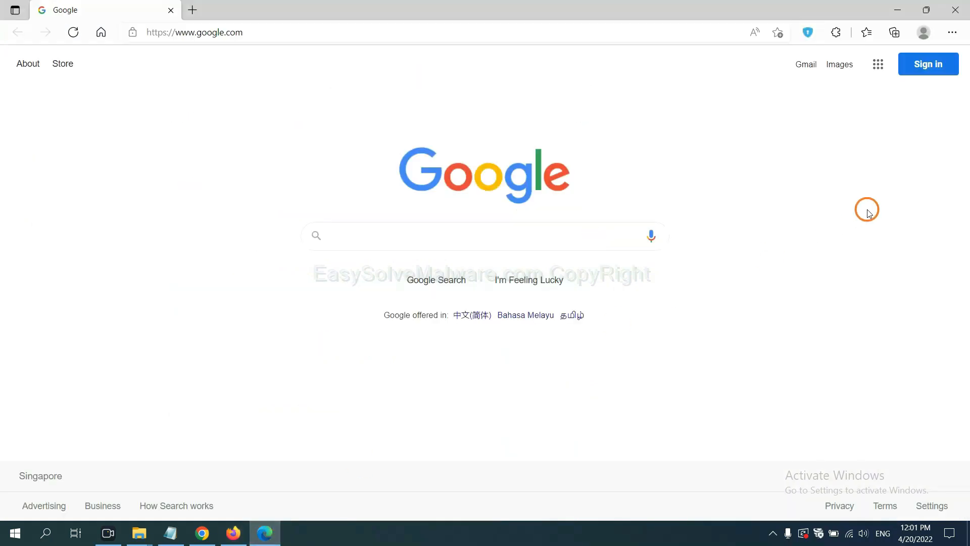
mouse_move(951, 33)
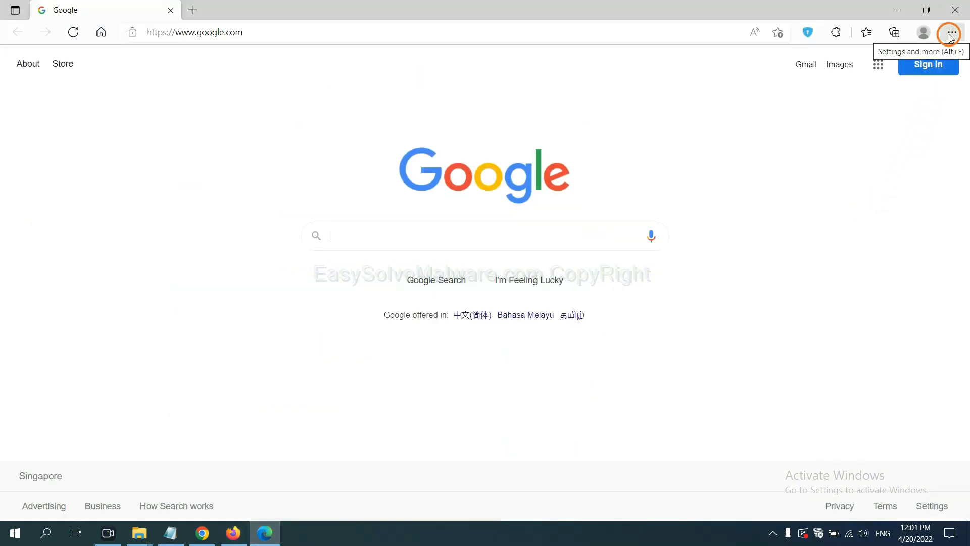
Step: Remove the ArcVpn Free Fast VPN Proxy extension from Edge's extensions page
click(952, 32)
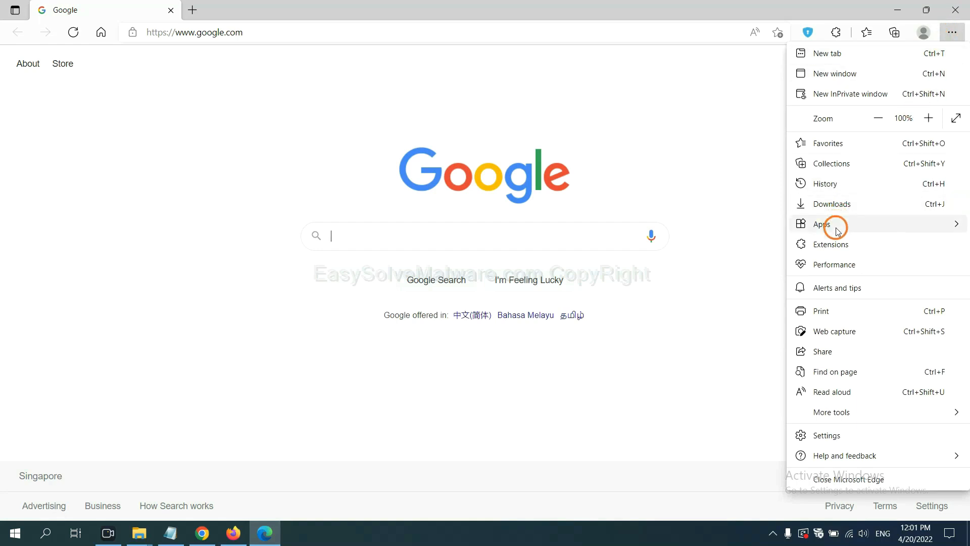
mouse_move(835, 244)
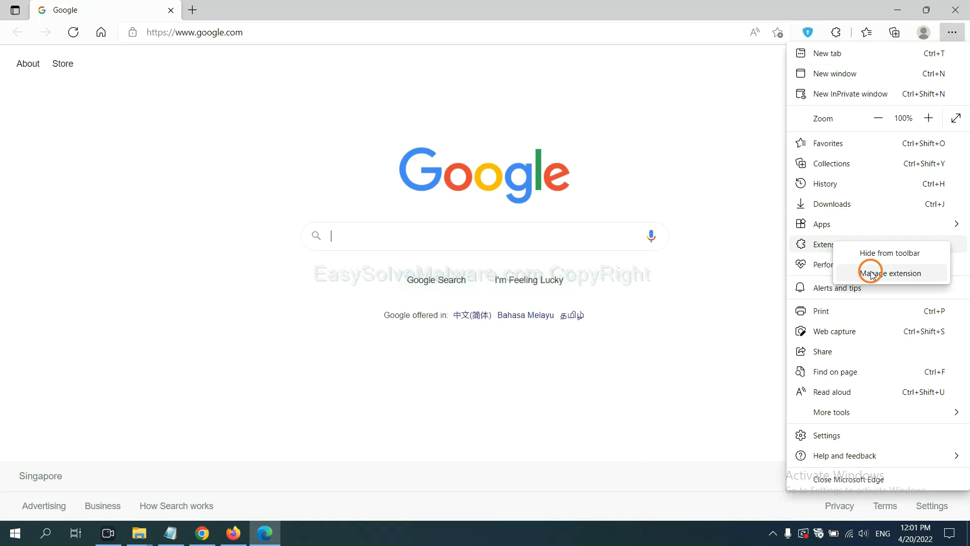
click(889, 273)
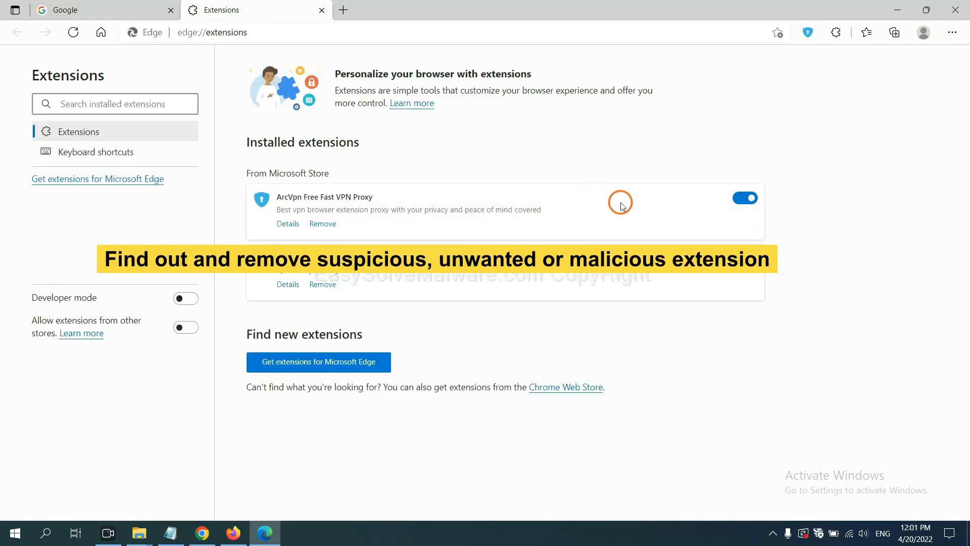
mouse_move(400, 240)
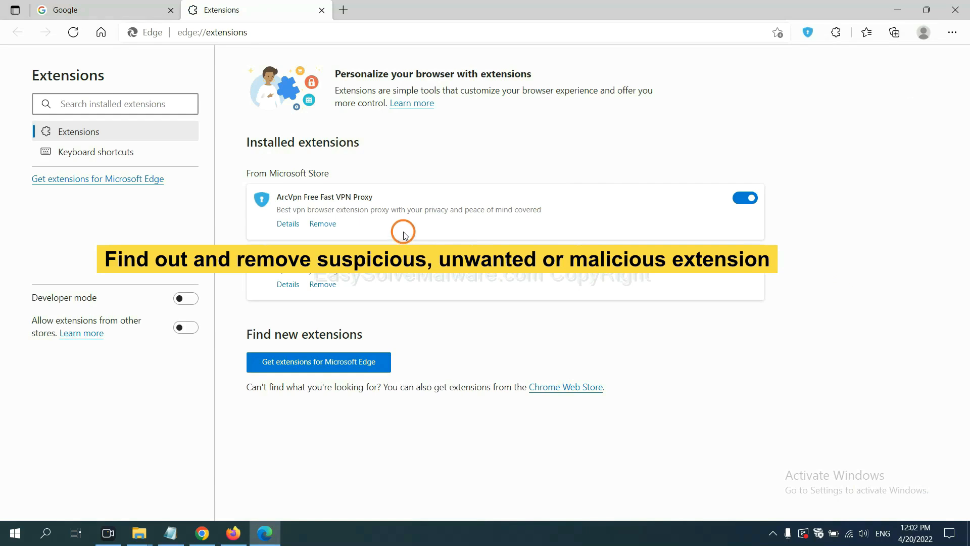
mouse_move(323, 223)
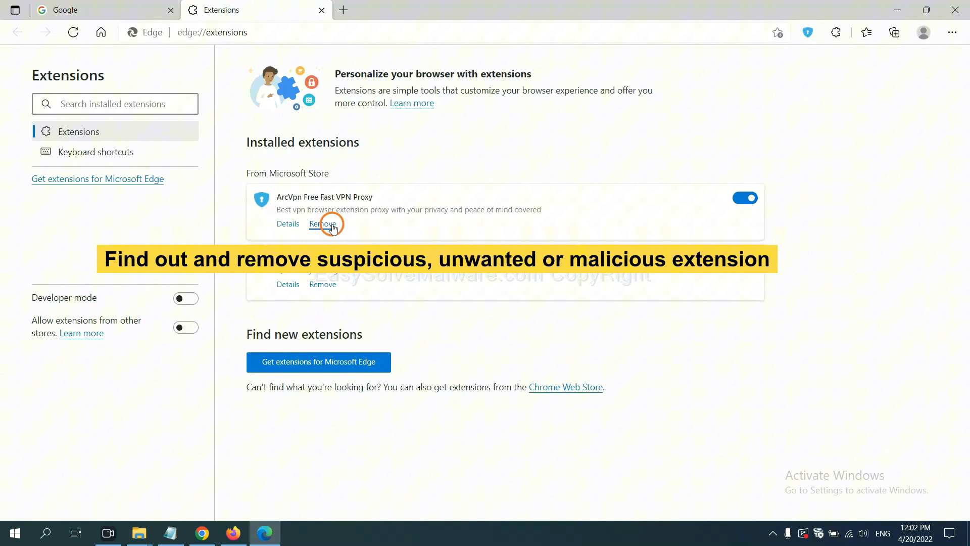
click(322, 224)
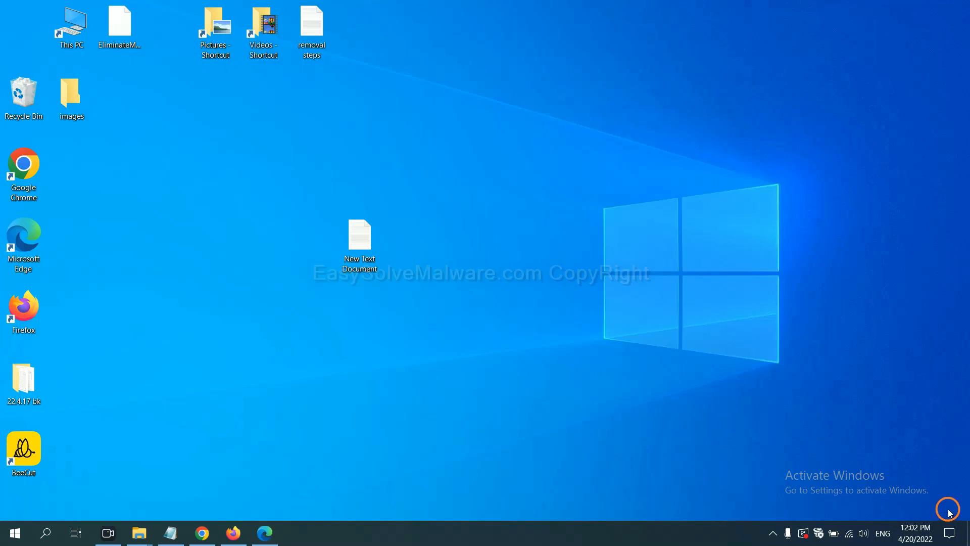
Step: Open the New Text Document removal note and bring up the Run box
double_click(359, 242)
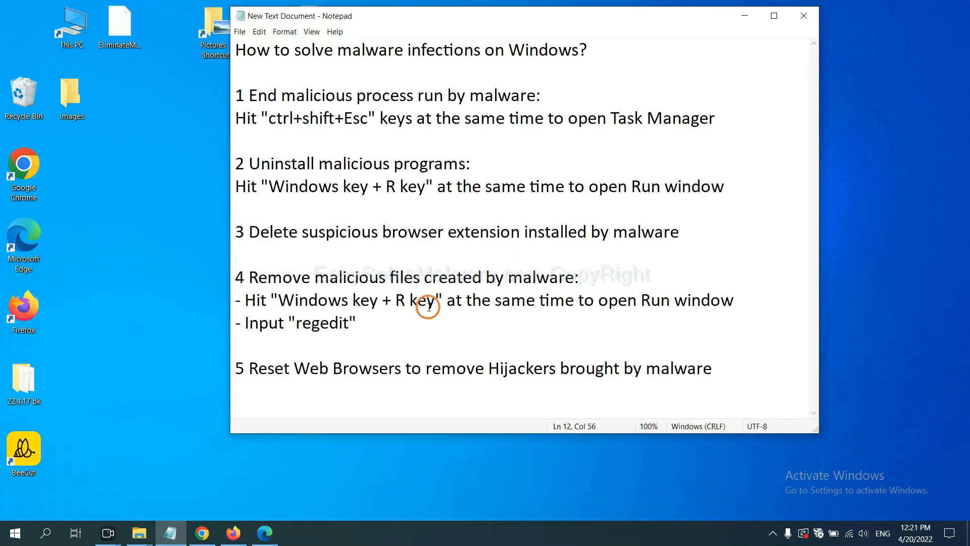
mouse_move(421, 278)
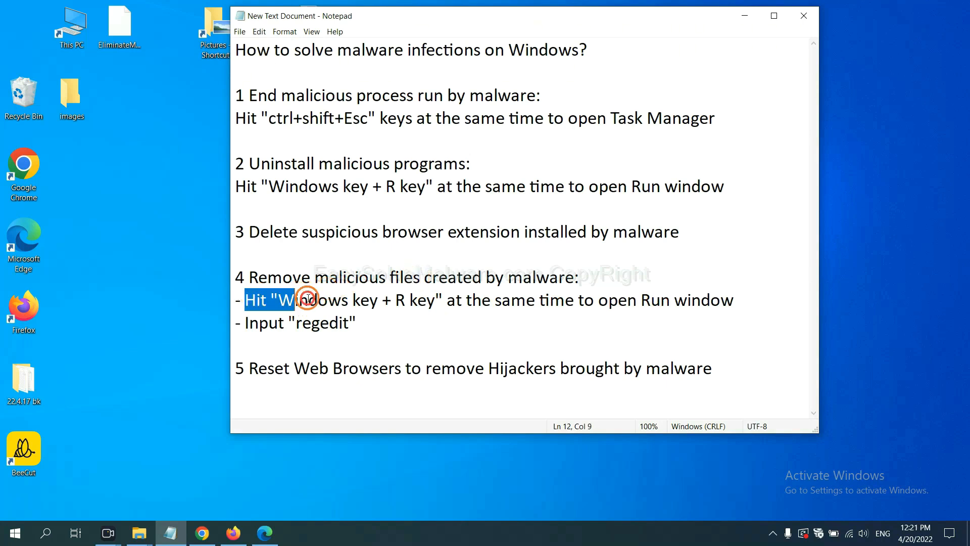
click(563, 300)
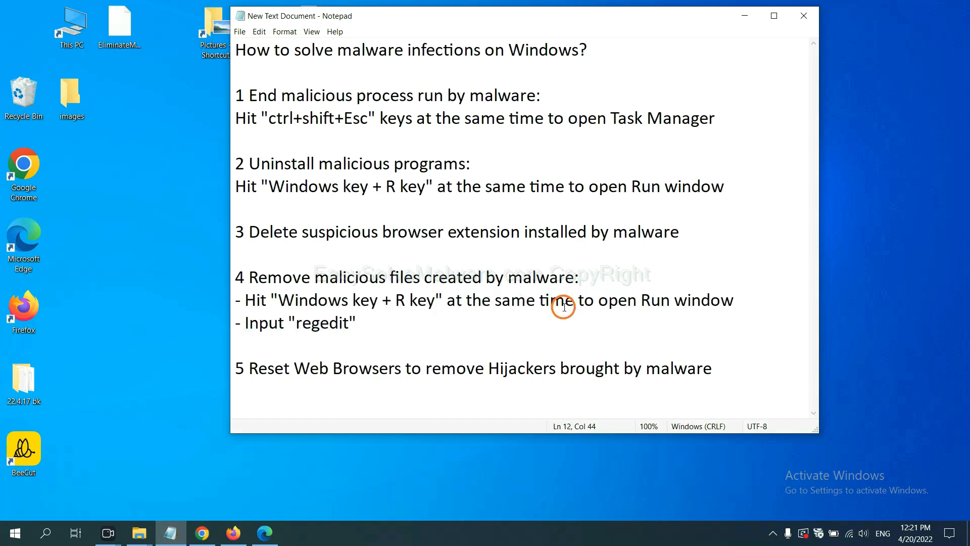
key(Win+r)
text(regedit)
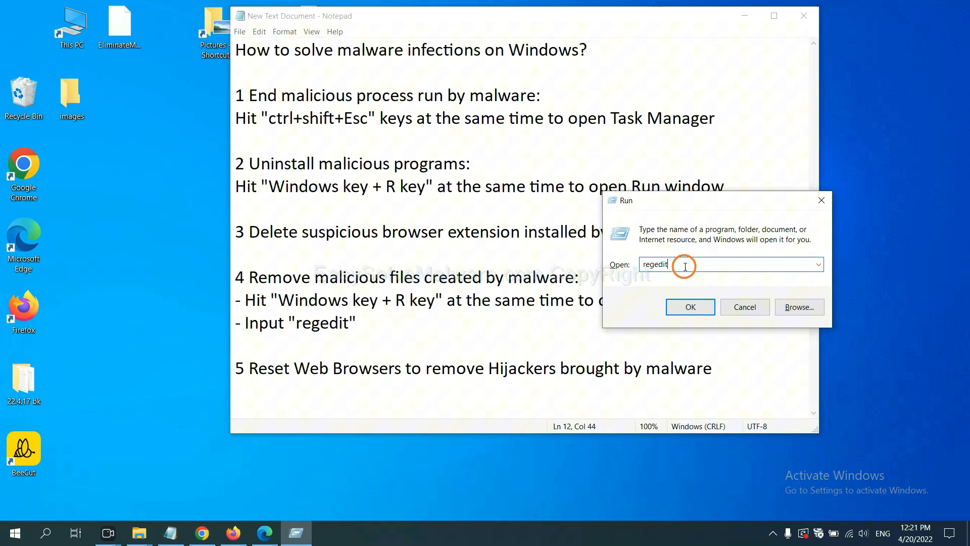
Step: Launch regedit and search the registry for 'be', finding BeeCut.exe
click(690, 307)
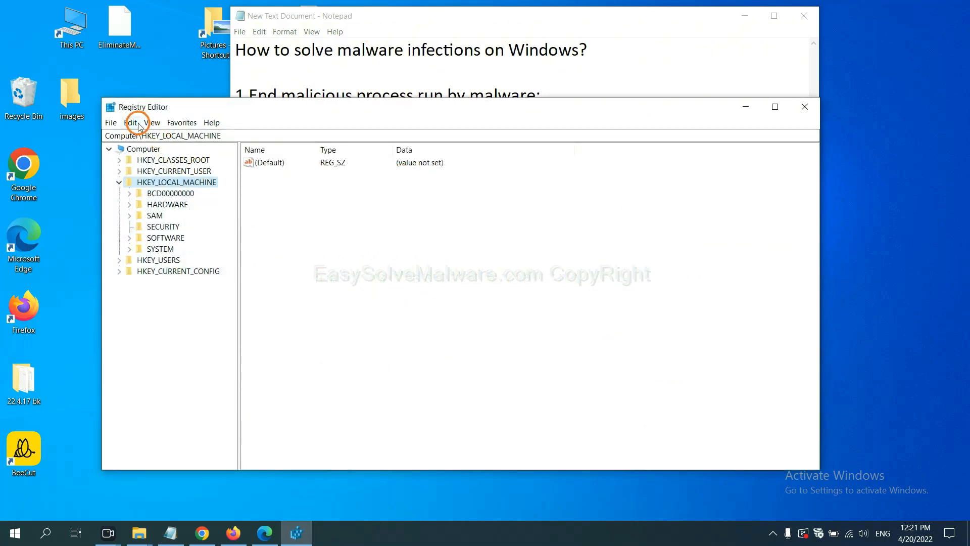
click(130, 122)
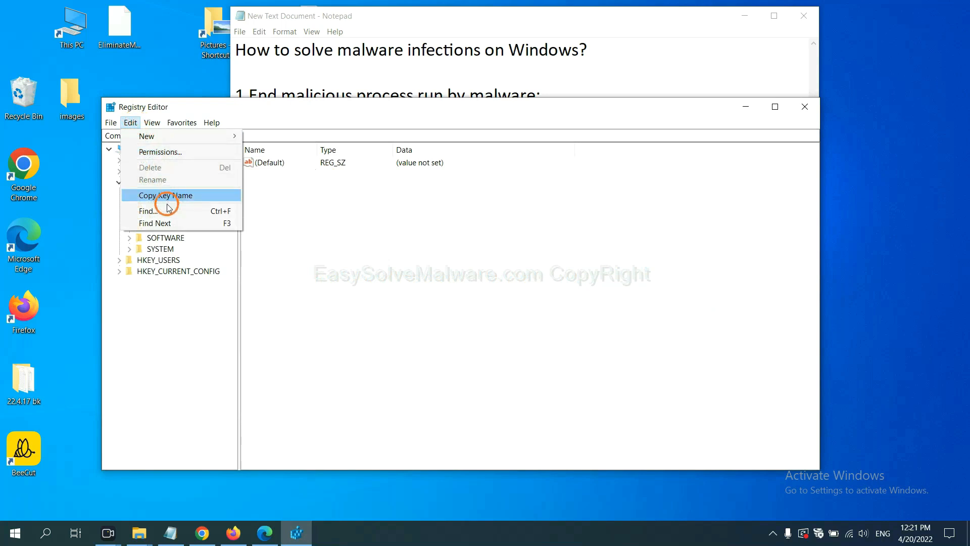
click(148, 210)
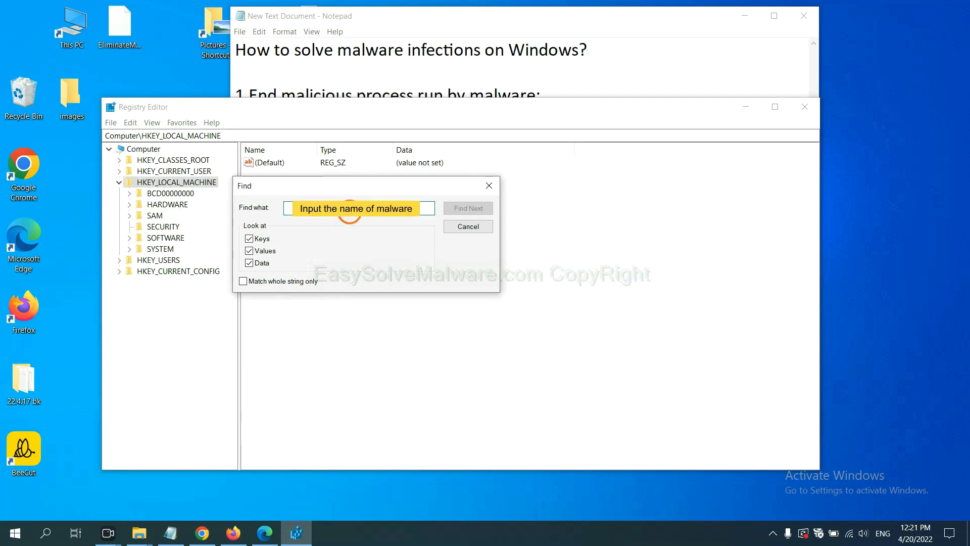
text(be)
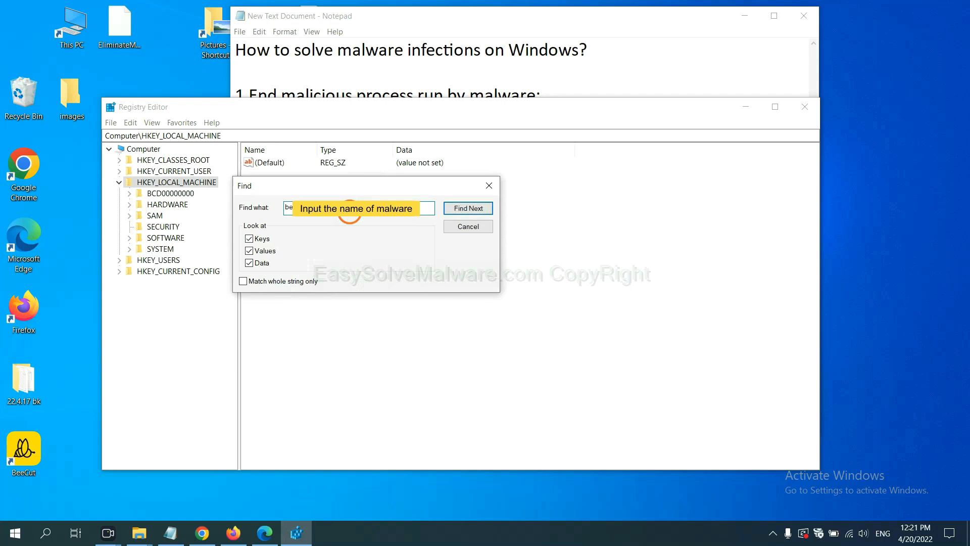
click(466, 207)
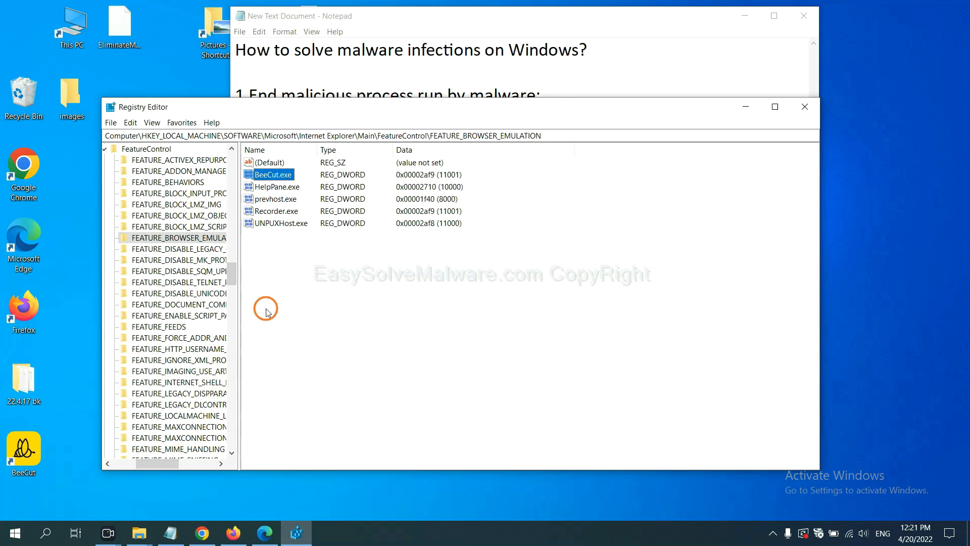
Step: Open the context menu for the BeeCut.exe registry entry
right_click(180, 238)
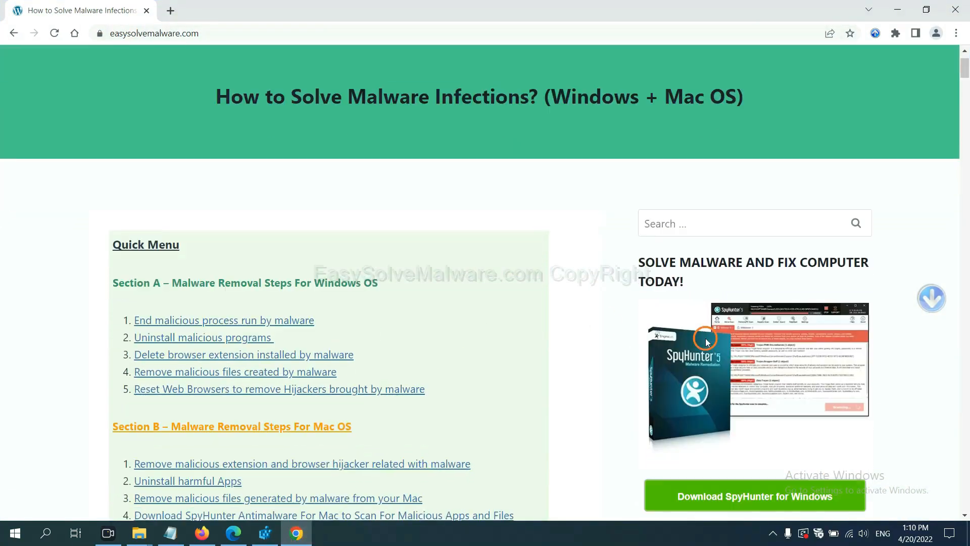
Step: Scroll the Chrome guide page to the Quick Menu and Section A removal steps
scroll(up, 3)
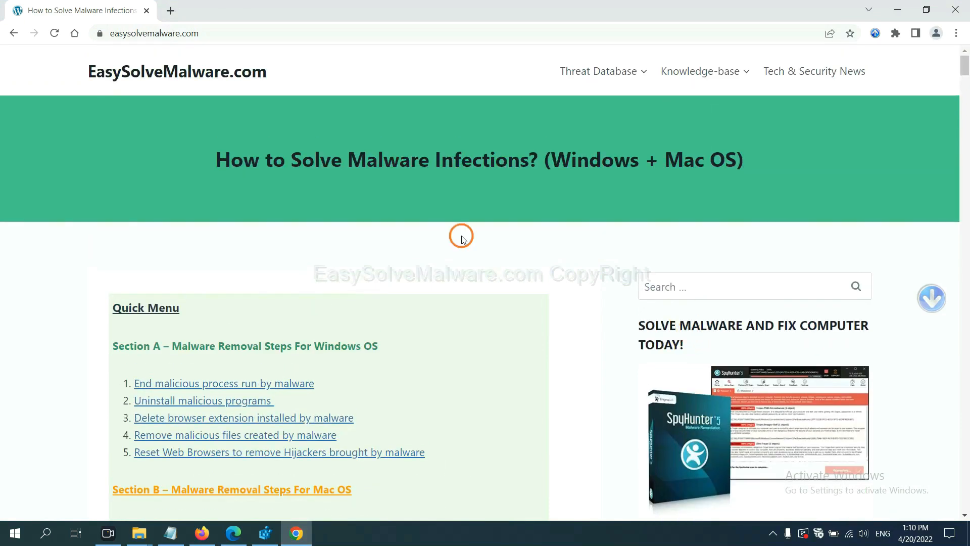
mouse_move(696, 193)
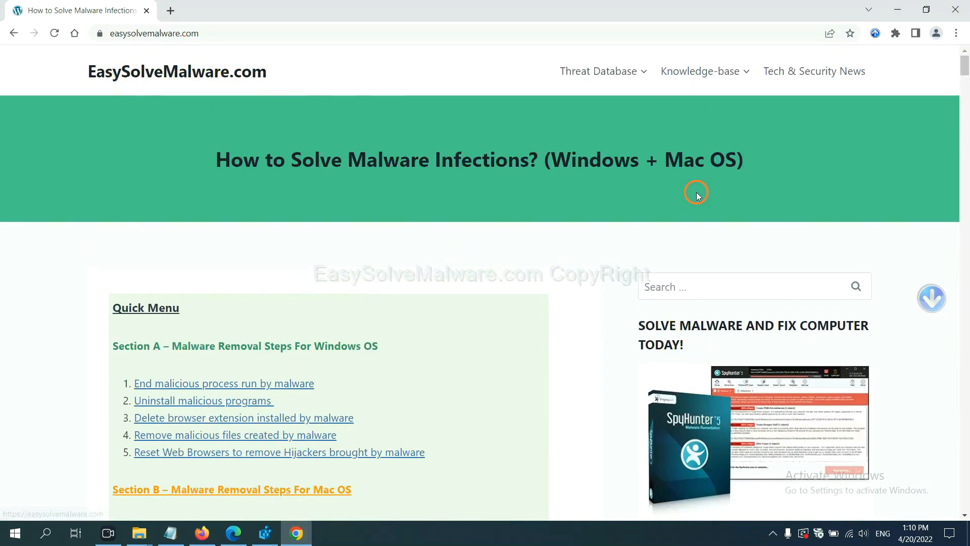
scroll(down, 3)
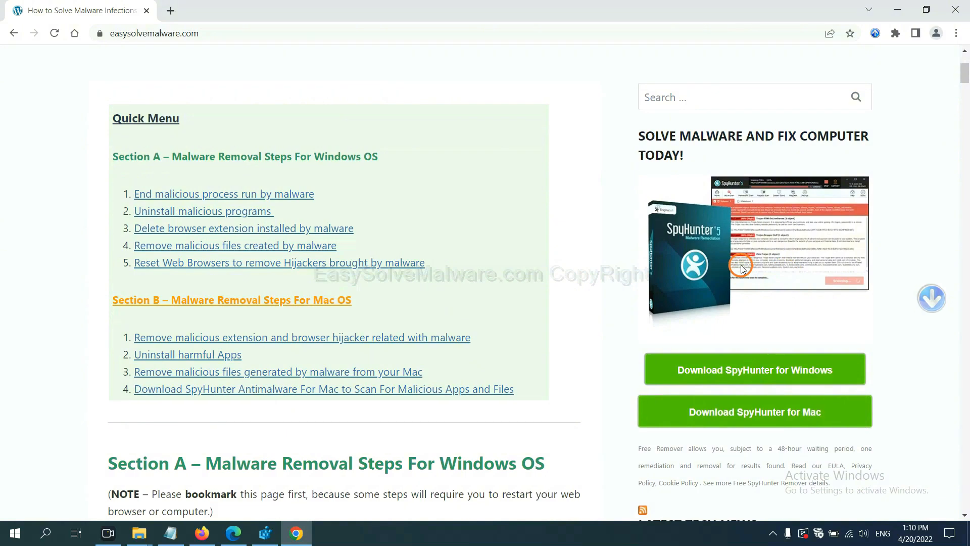
mouse_move(764, 378)
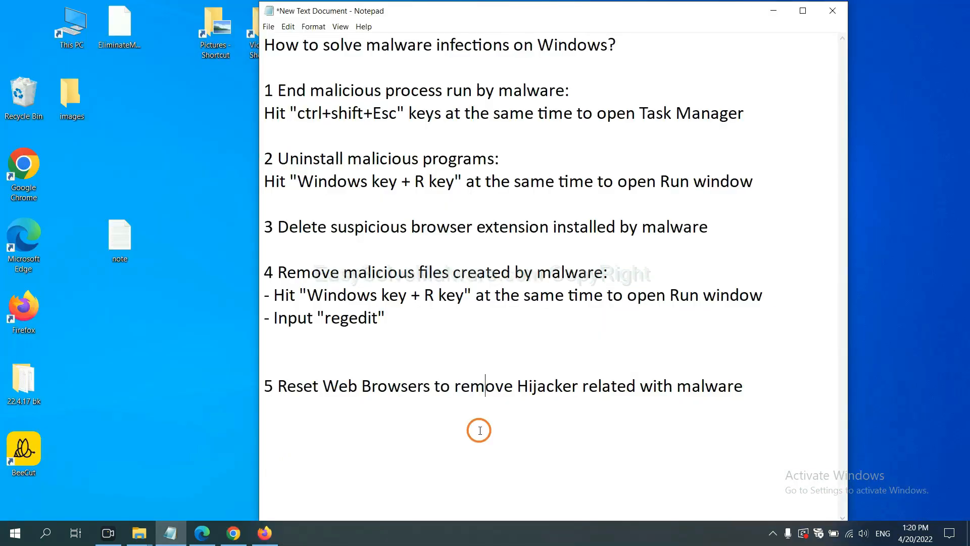
mouse_move(384, 411)
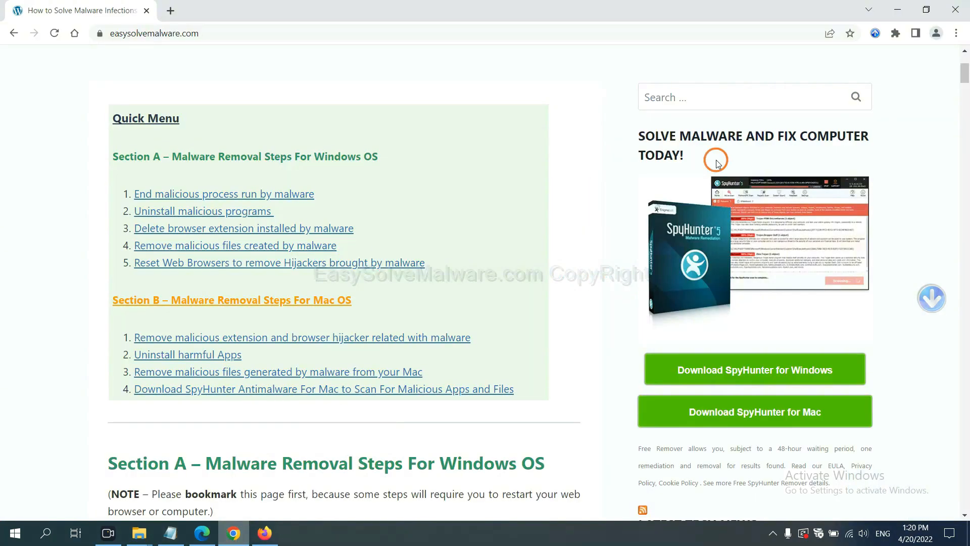
Step: Search Chrome settings for 'reset' to reach the restore-defaults confirmation, then bring Firefox forward
click(957, 33)
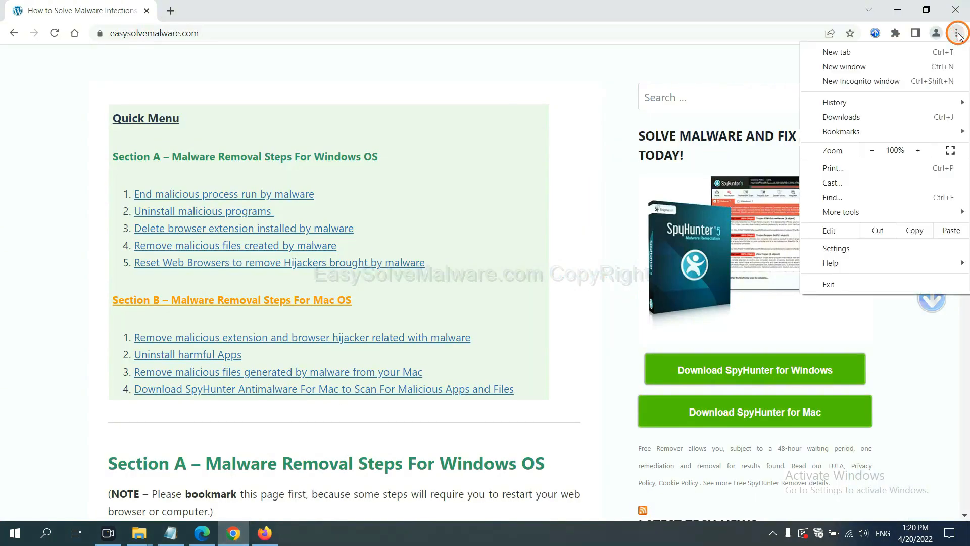
click(836, 248)
text(r)
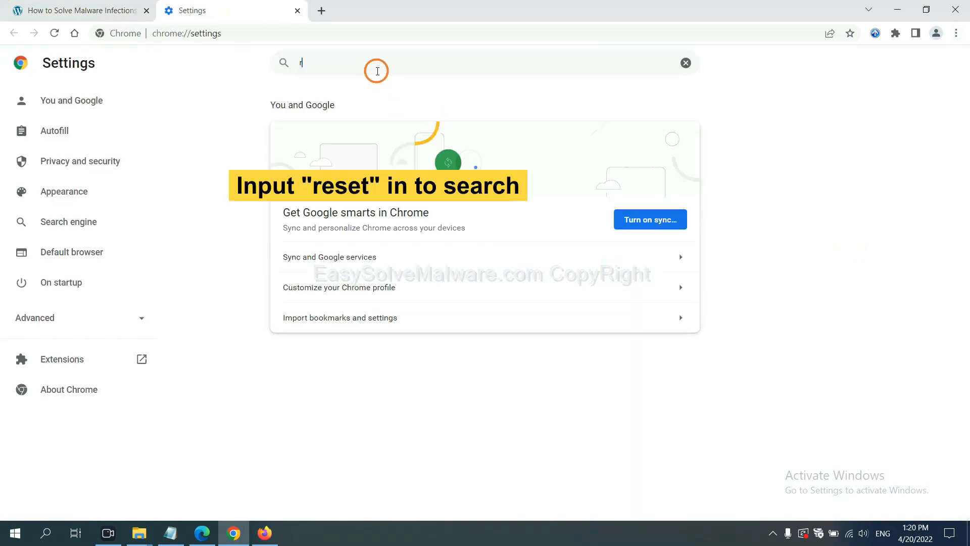
text(eset)
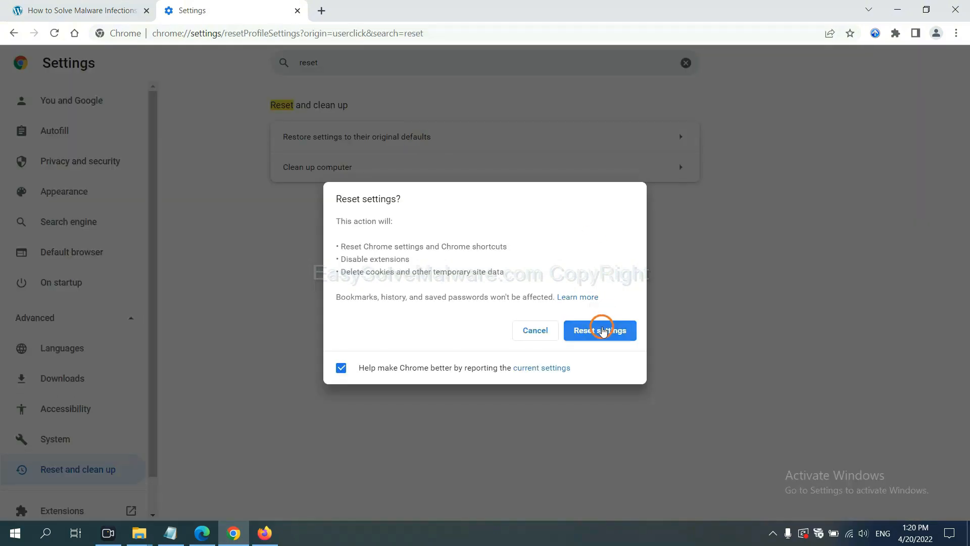
mouse_move(256, 495)
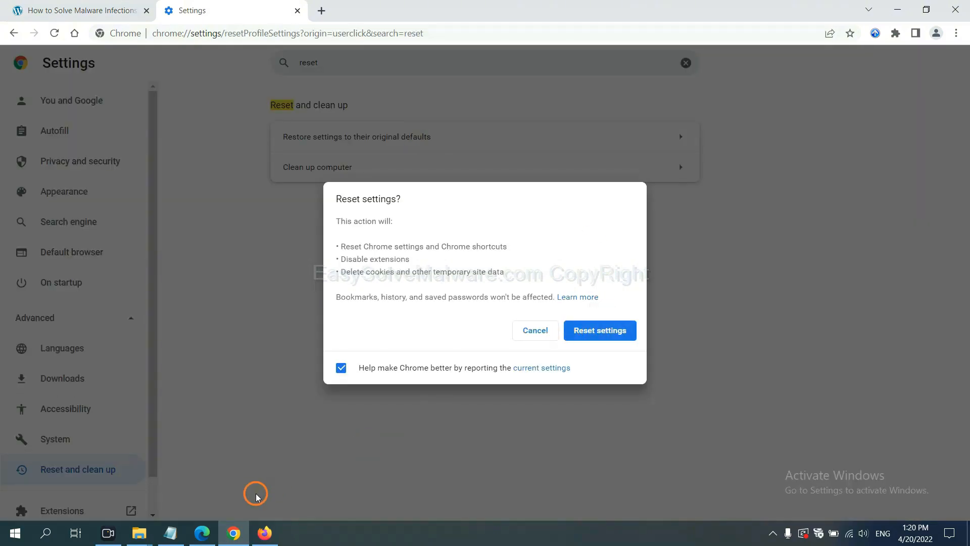
click(264, 532)
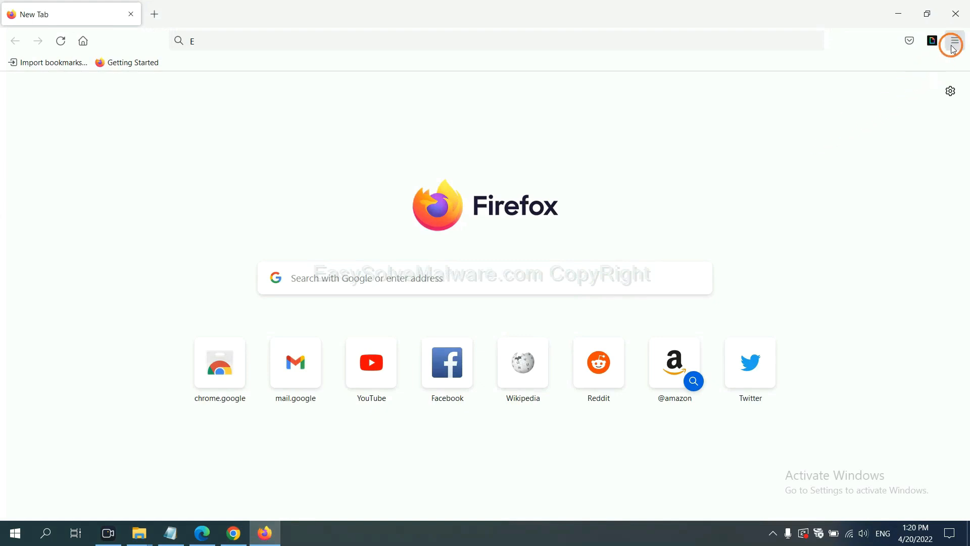
Step: From Firefox's Help troubleshooting information page, start and confirm Refresh Firefox
click(954, 41)
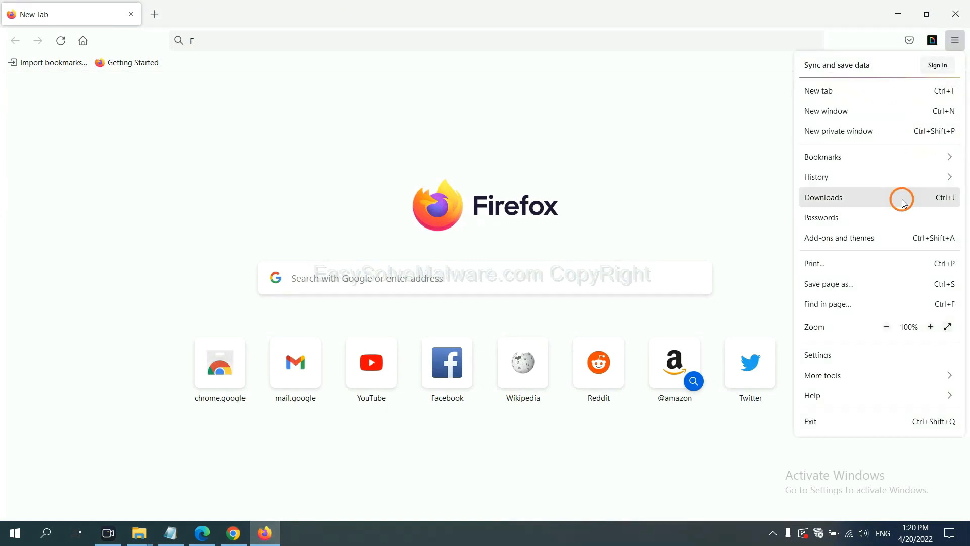
mouse_move(836, 395)
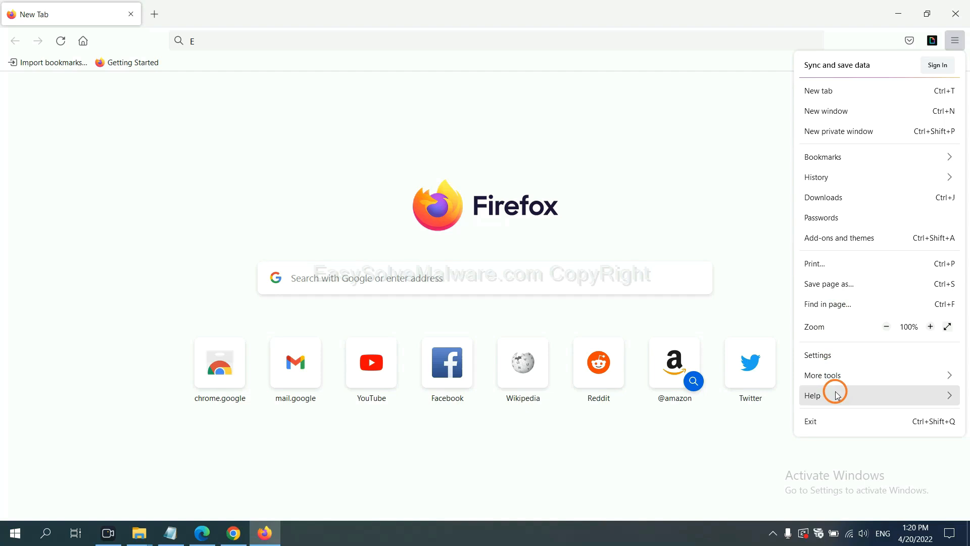
click(812, 395)
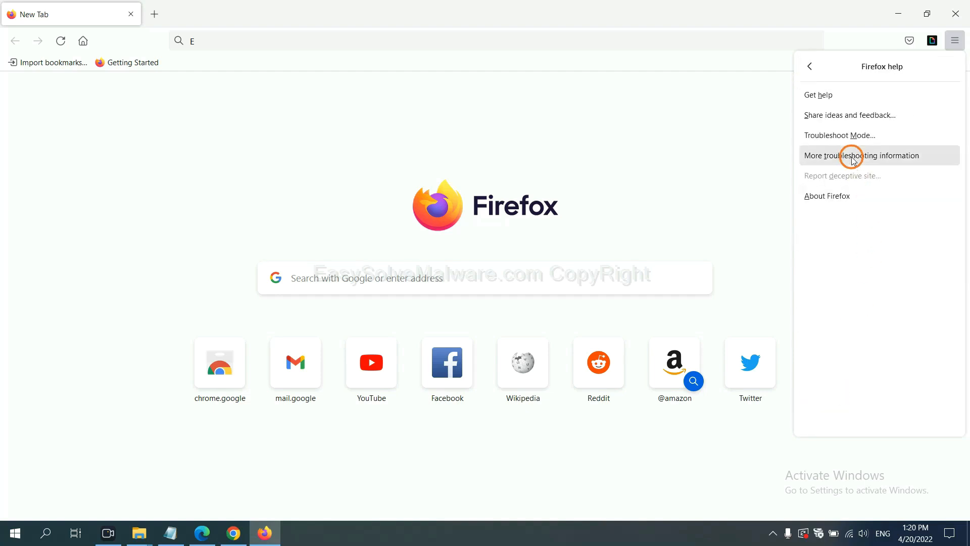
click(861, 155)
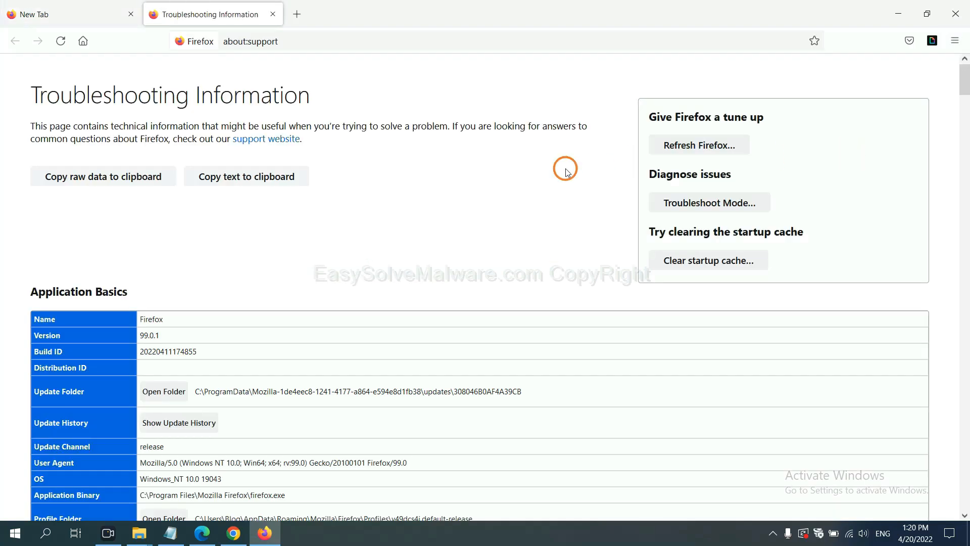
mouse_move(699, 145)
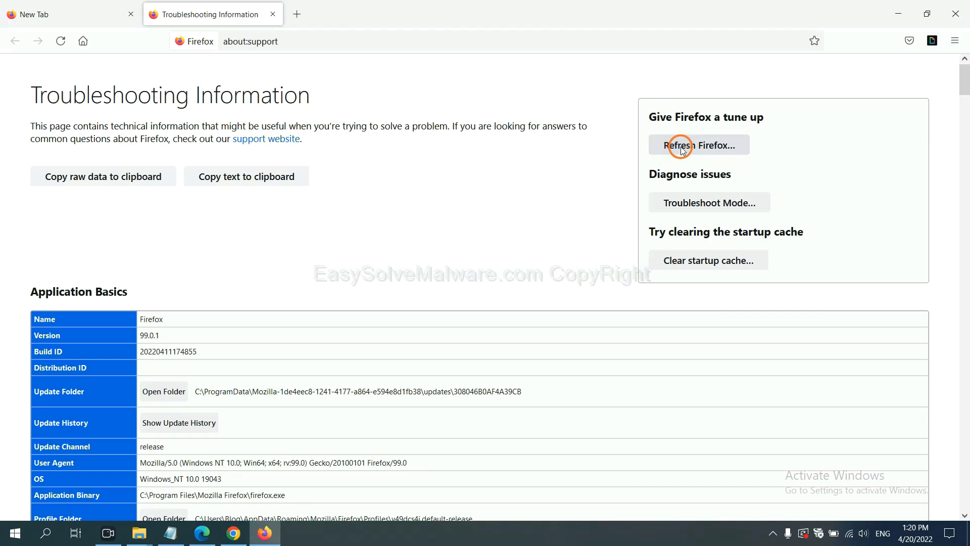
click(698, 145)
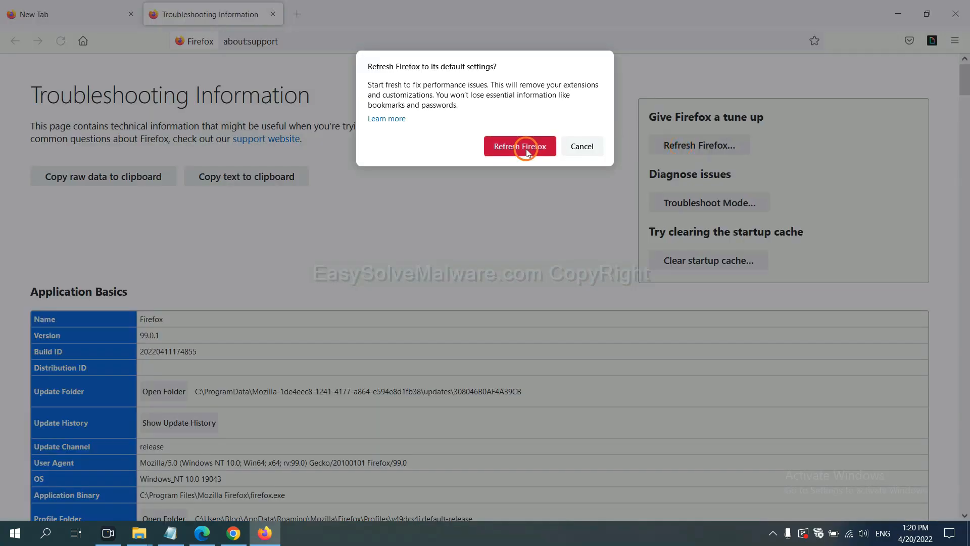
click(201, 533)
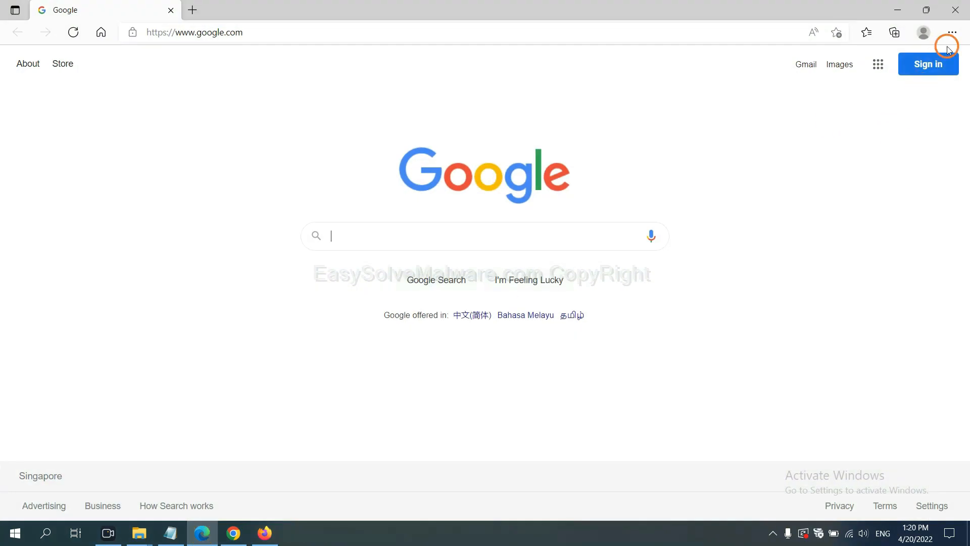
Step: Search Edge settings for 'reset' and choose 'Restore settings to their default values'
click(952, 32)
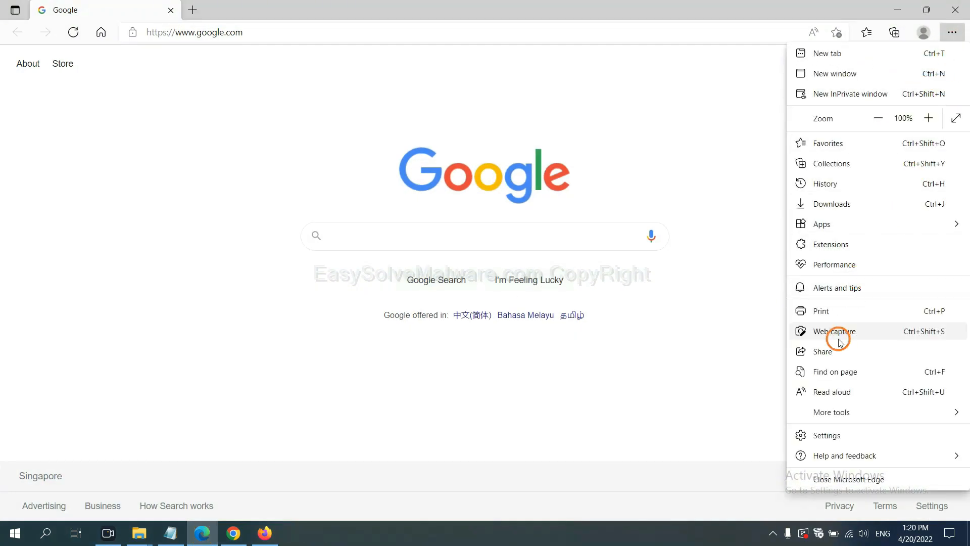
click(824, 435)
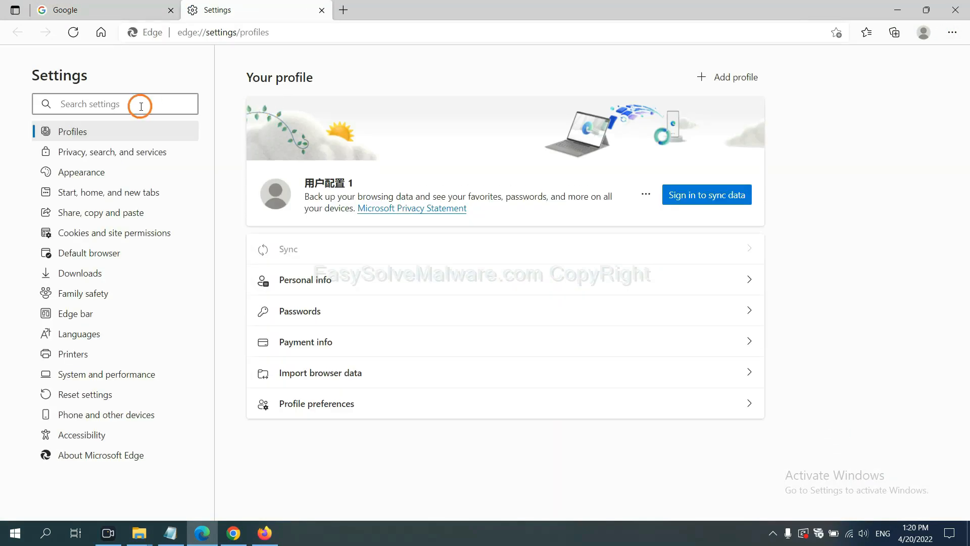
text(reset)
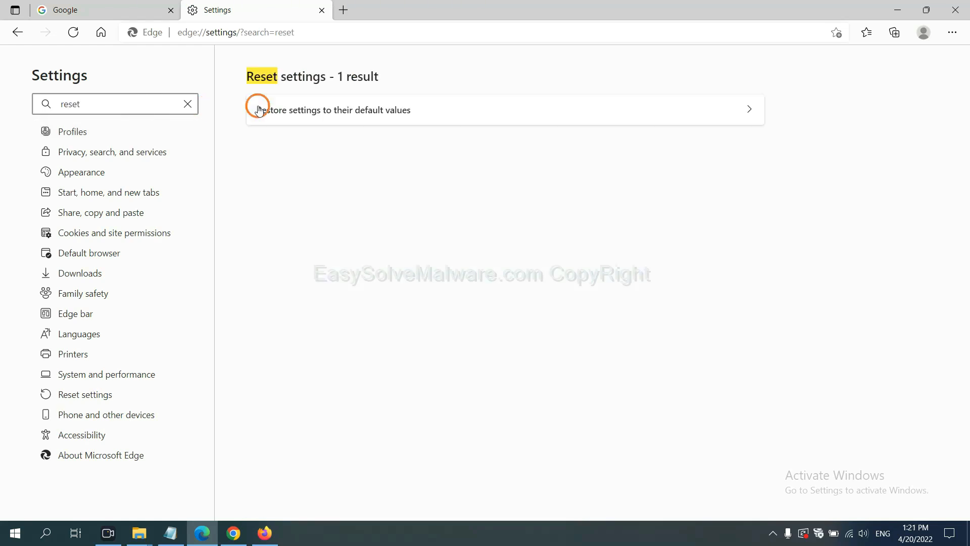
click(334, 110)
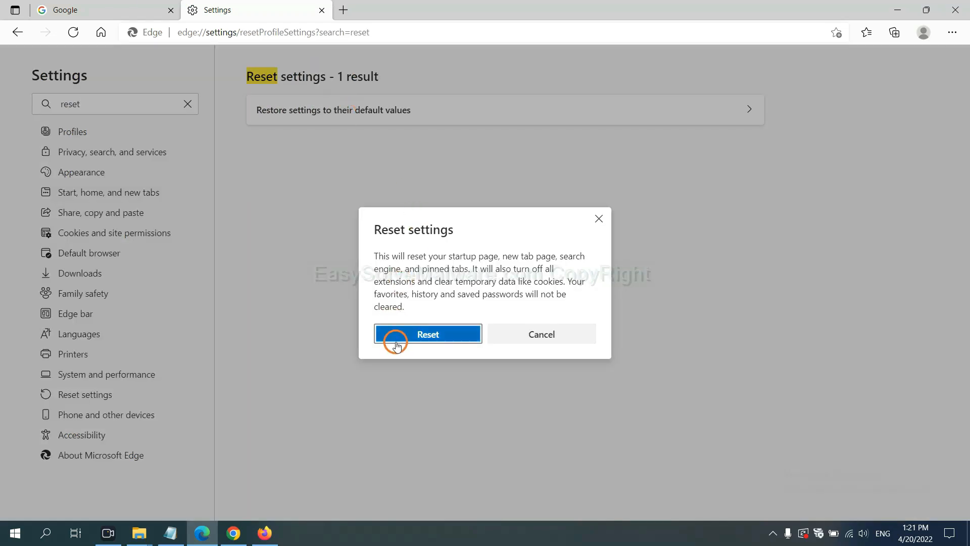
mouse_move(546, 400)
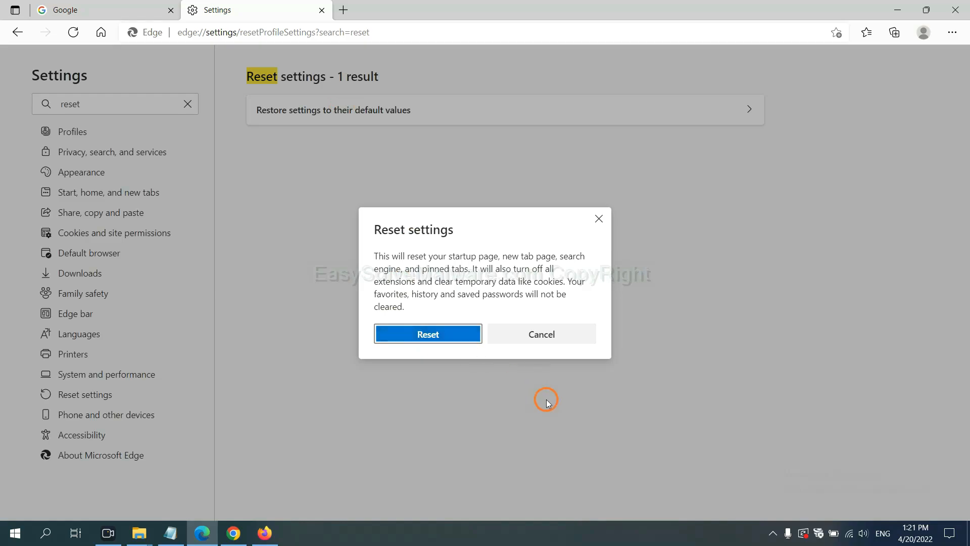